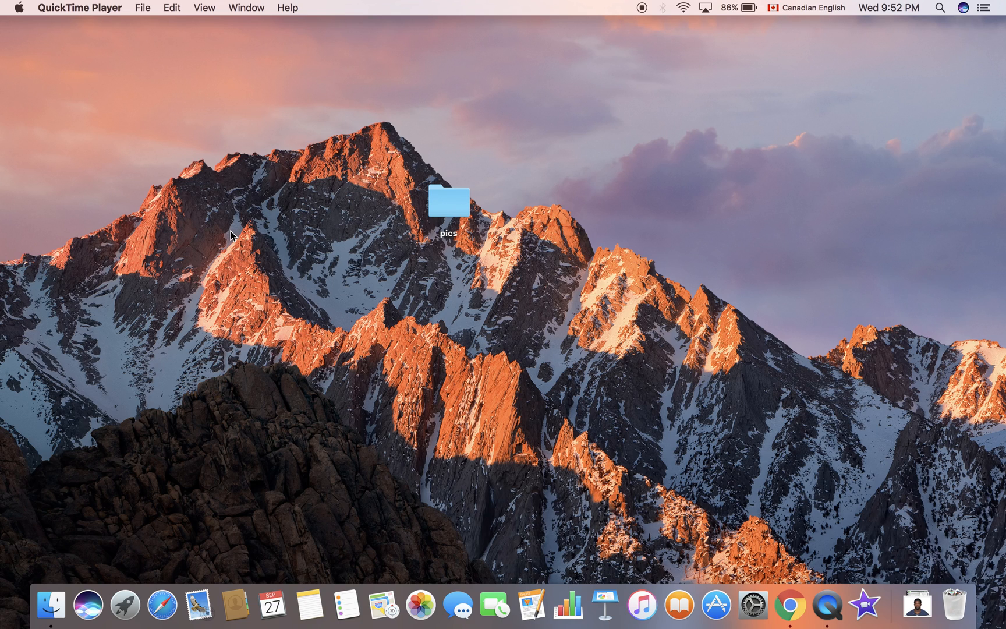
pyautogui.moveTo(701, 563)
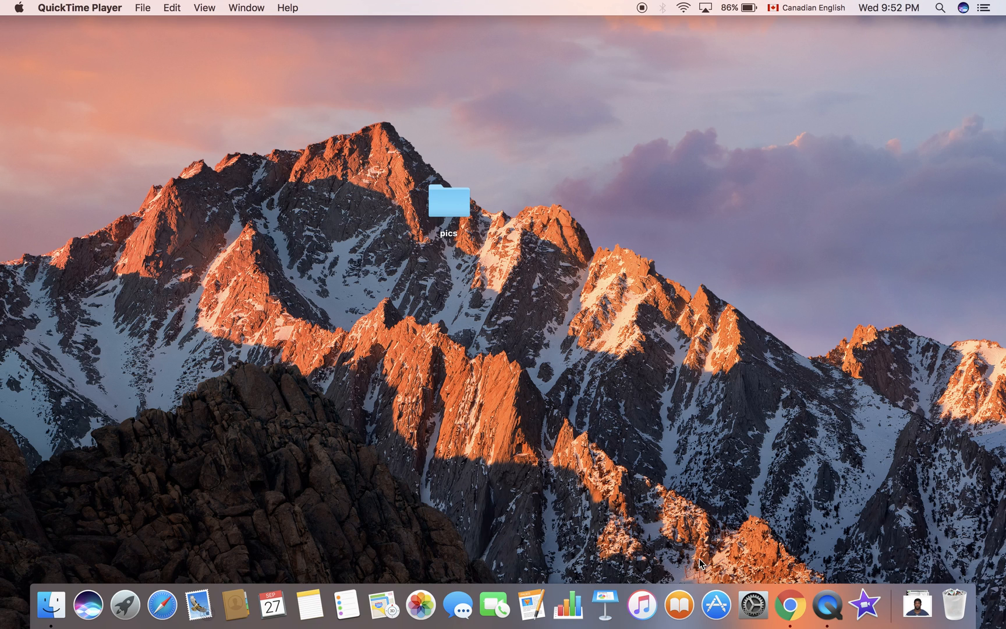
pyautogui.moveTo(752, 604)
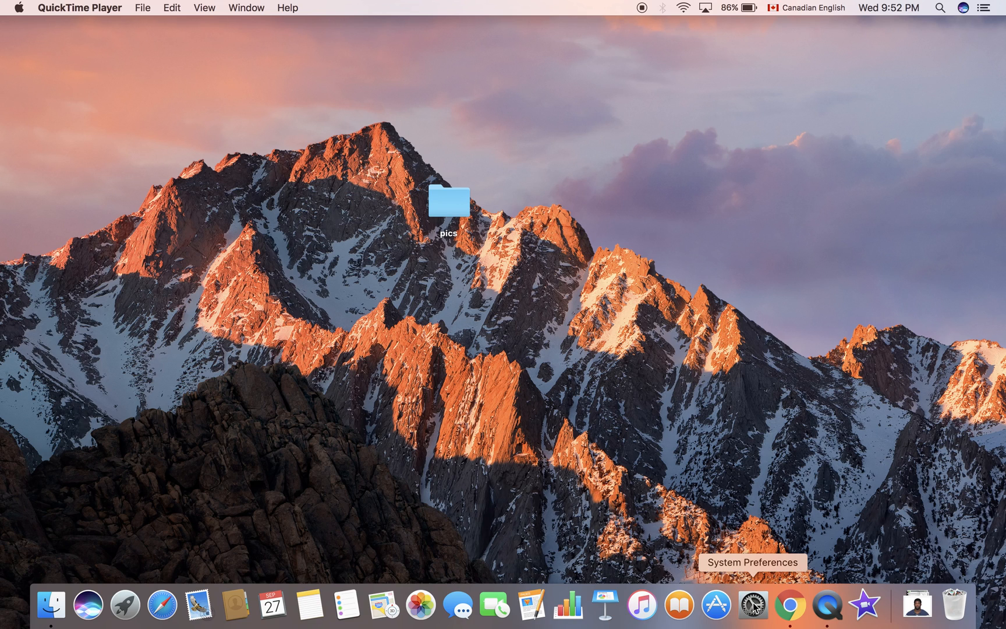
pyautogui.moveTo(827, 603)
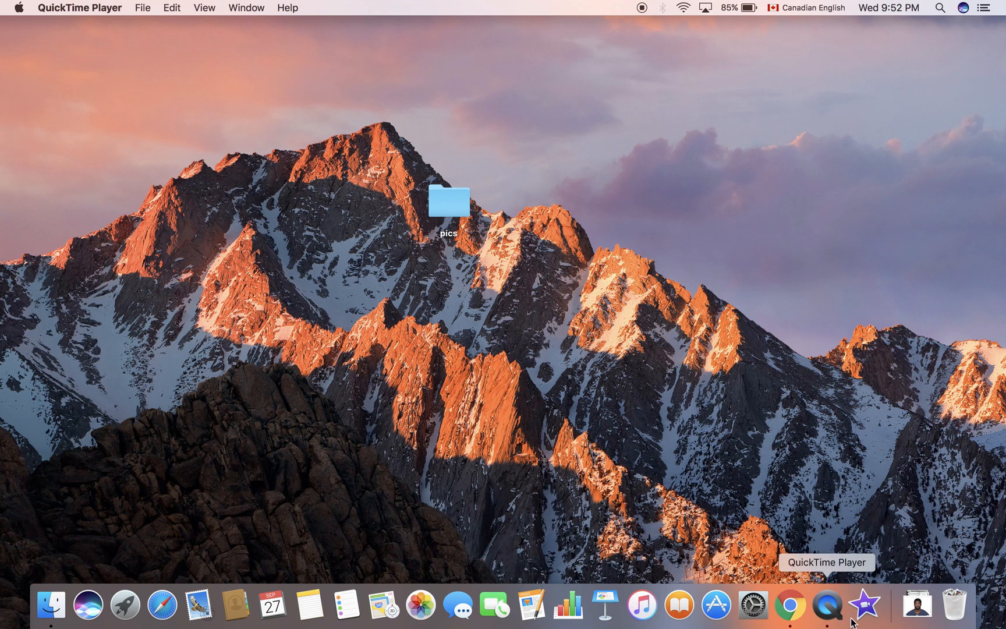
pyautogui.moveTo(753, 605)
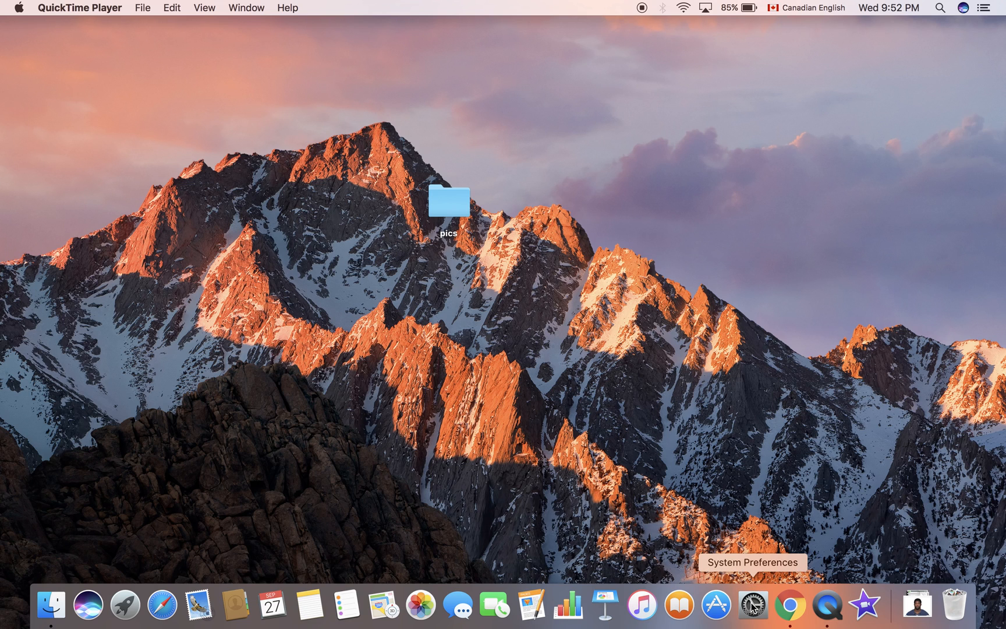
# - Open System Preferences from its Dock icon to show all settings categories
pyautogui.click(753, 605)
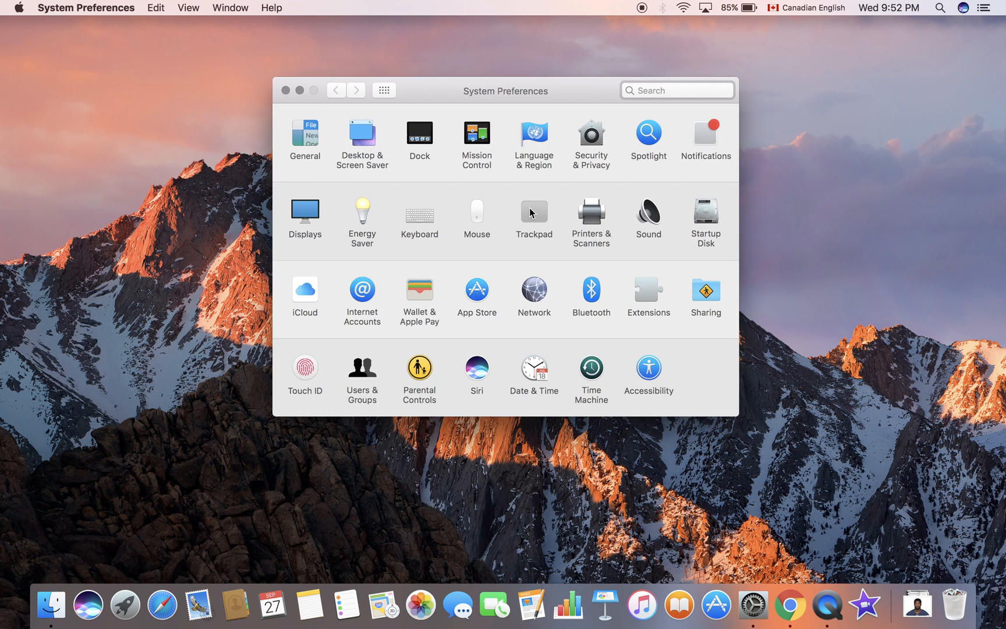
pyautogui.moveTo(423, 144)
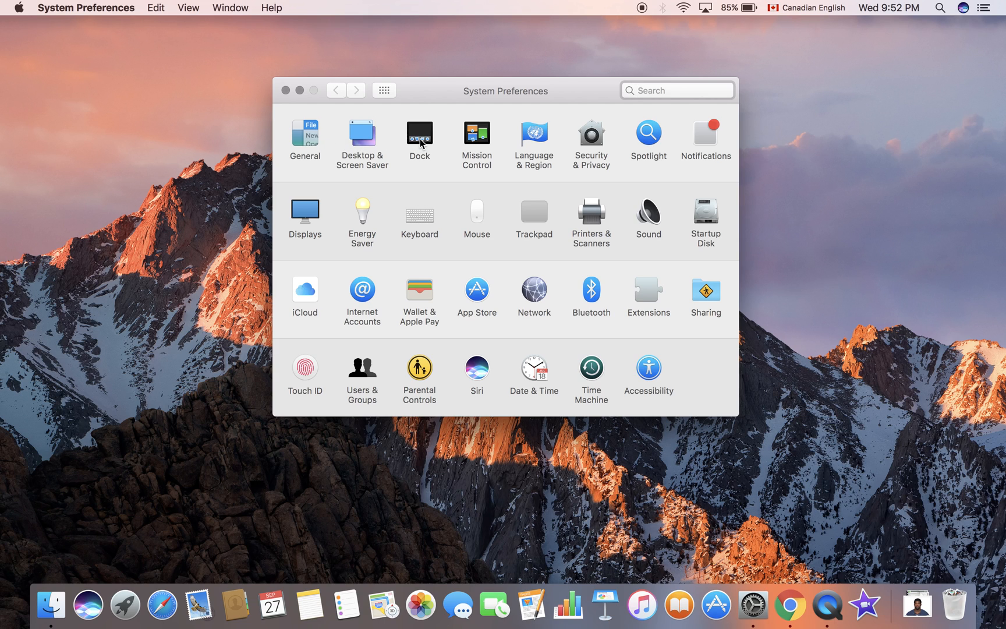
# - Open the Dock settings and shrink the Dock from largest to its smallest size
pyautogui.click(419, 136)
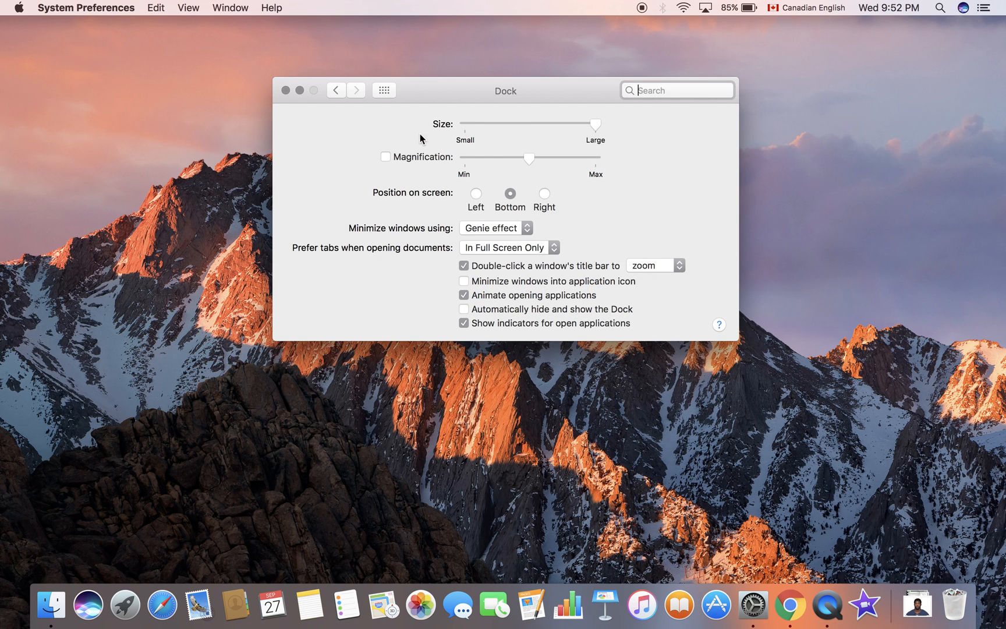
pyautogui.moveTo(572, 228)
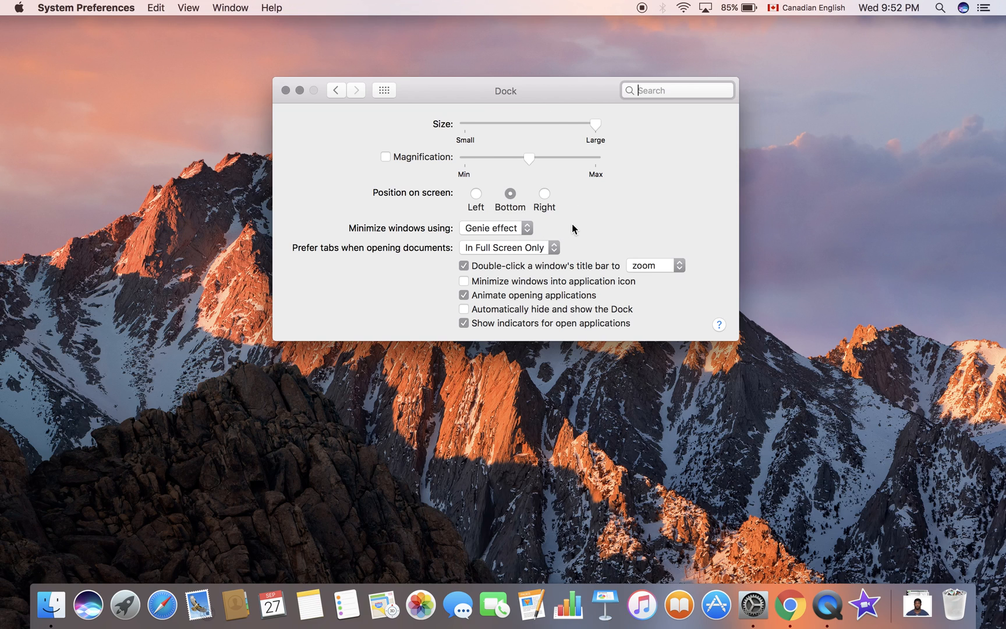
pyautogui.moveTo(502, 138)
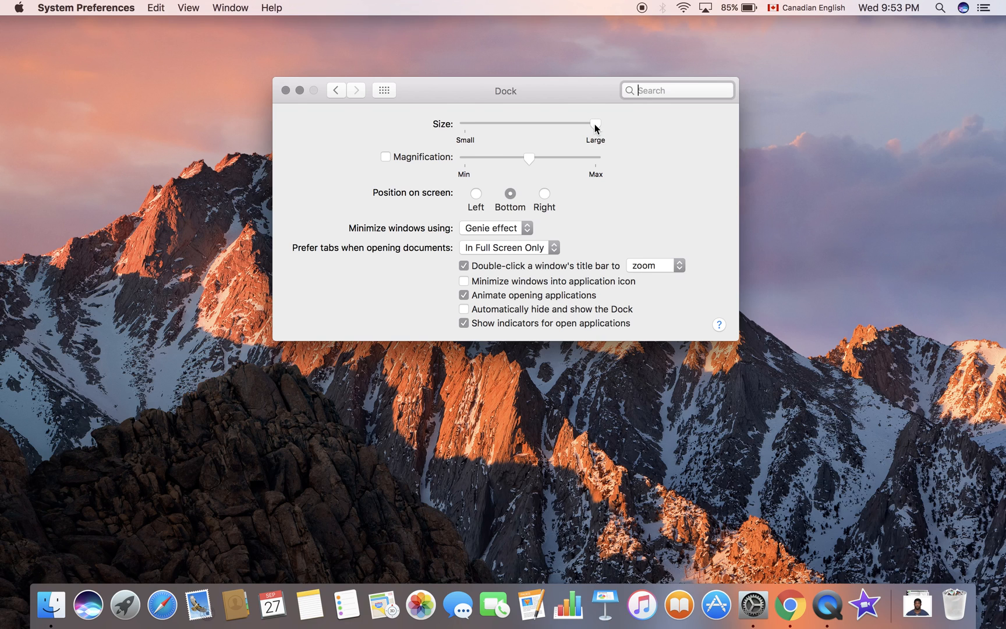
pyautogui.moveTo(595, 123); pyautogui.dragTo(502, 124)
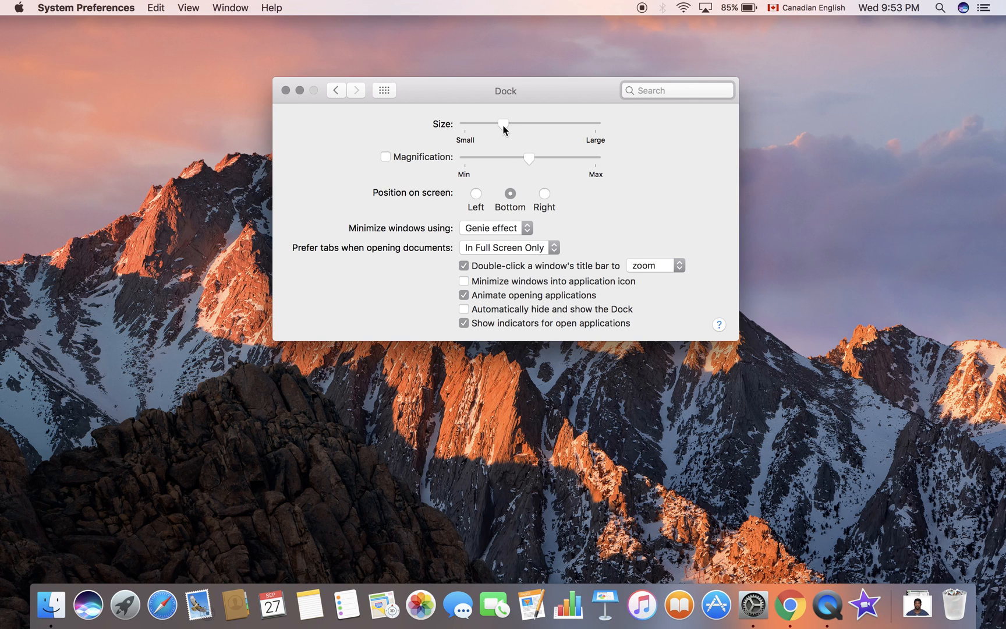
pyautogui.moveTo(503, 124); pyautogui.dragTo(491, 123)
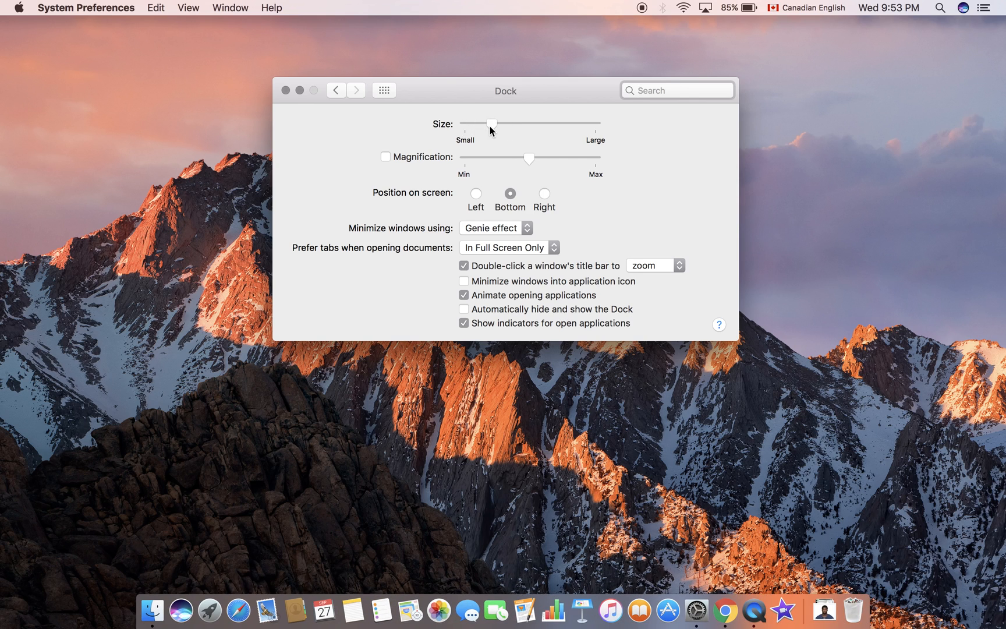
pyautogui.moveTo(490, 124); pyautogui.dragTo(465, 124)
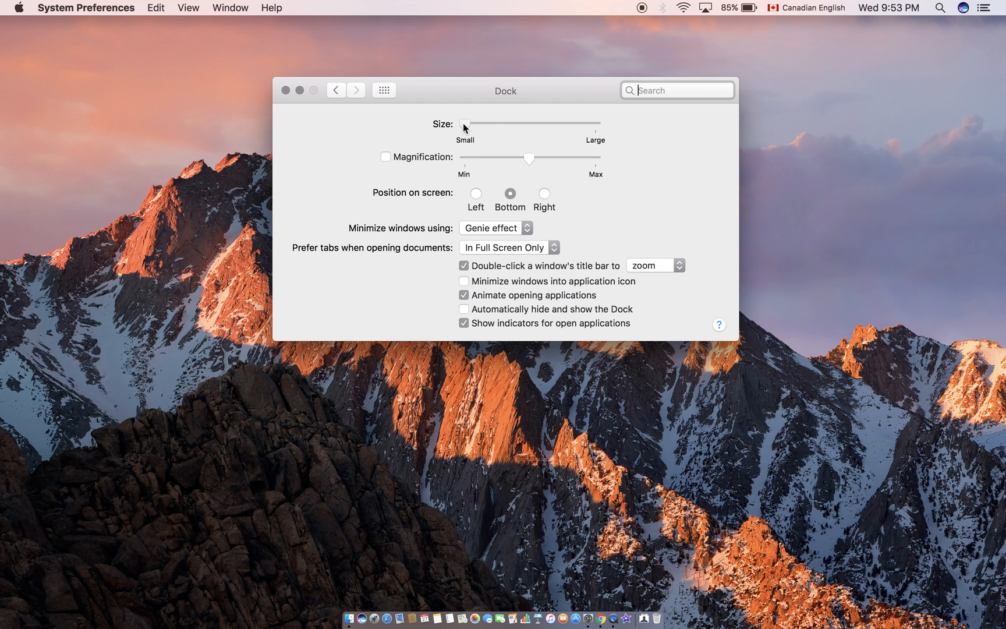
# - Enlarge the Dock through medium to its largest size, then shrink it back to small
pyautogui.moveTo(464, 124); pyautogui.dragTo(520, 123)
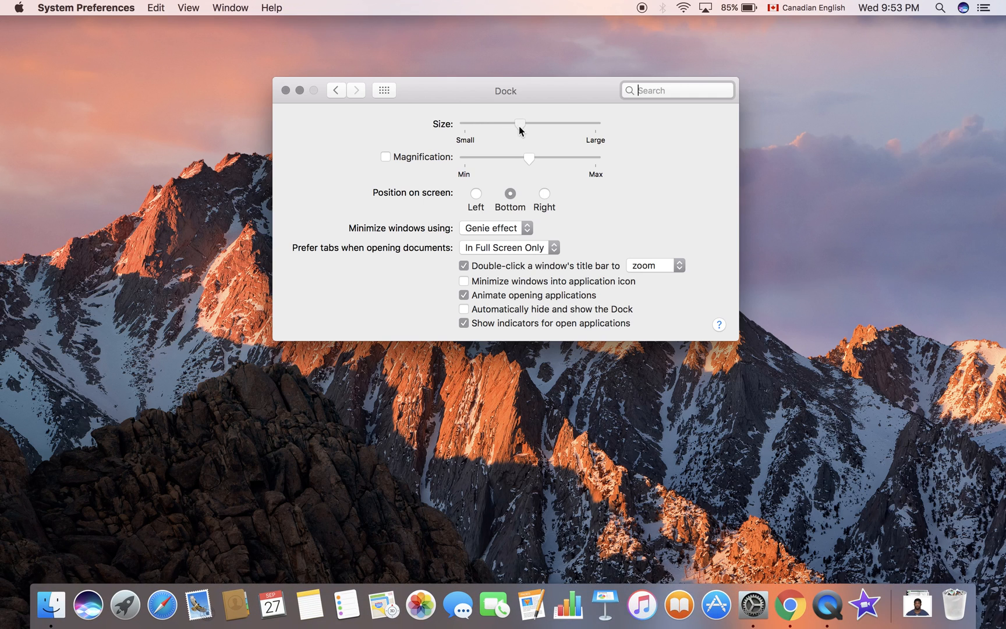
pyautogui.moveTo(520, 123); pyautogui.dragTo(574, 123)
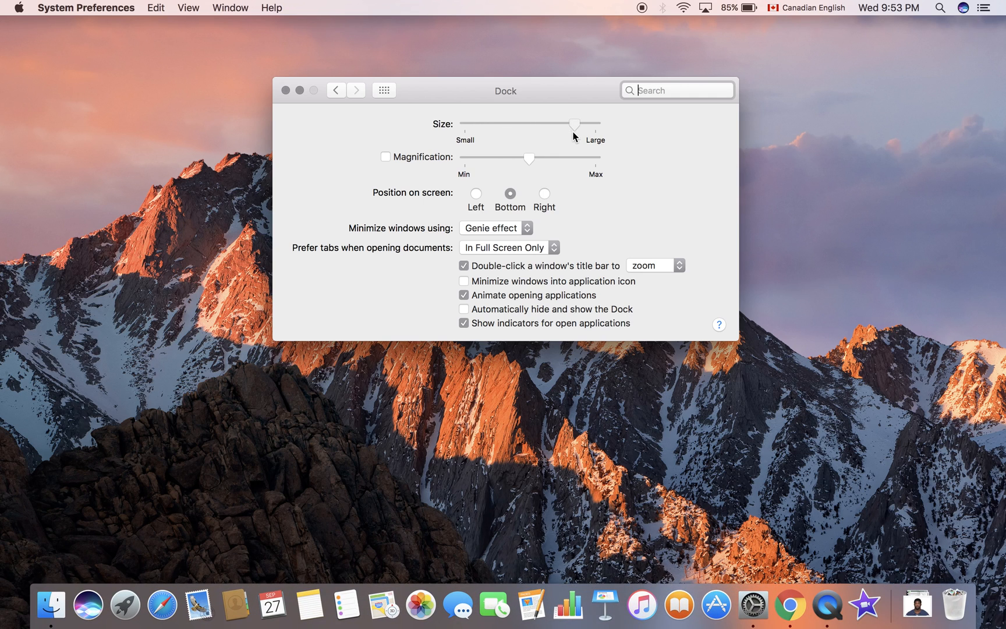
pyautogui.moveTo(574, 123); pyautogui.dragTo(563, 123)
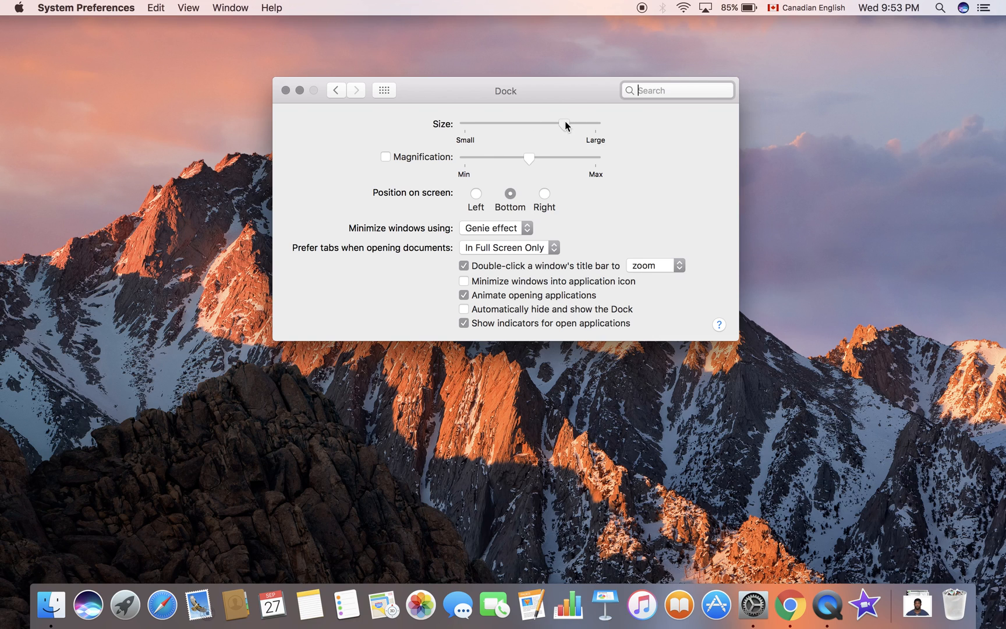
pyautogui.moveTo(565, 125); pyautogui.dragTo(591, 125)
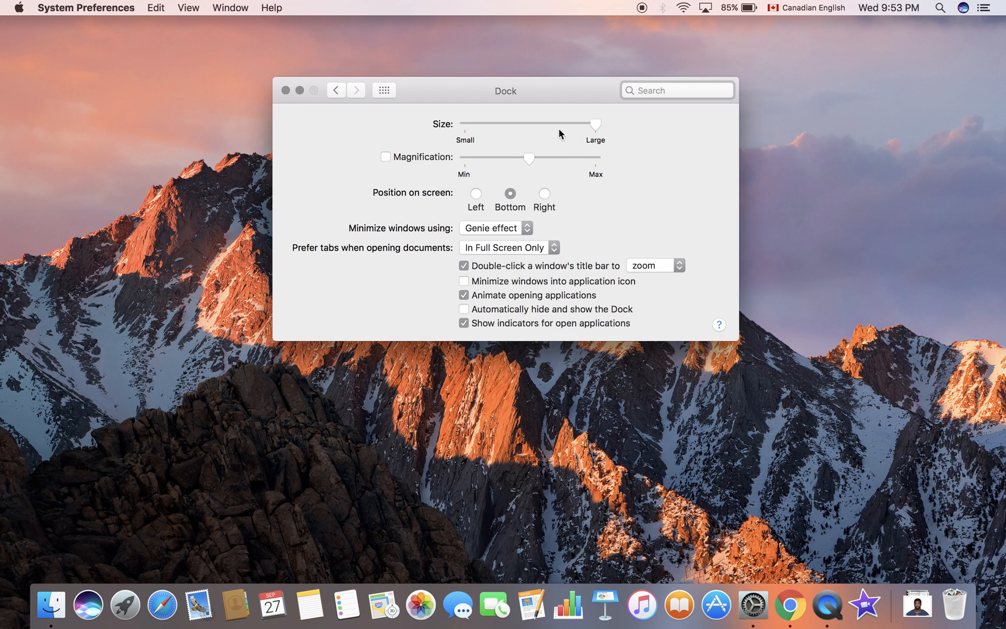
pyautogui.moveTo(596, 124); pyautogui.dragTo(490, 123)
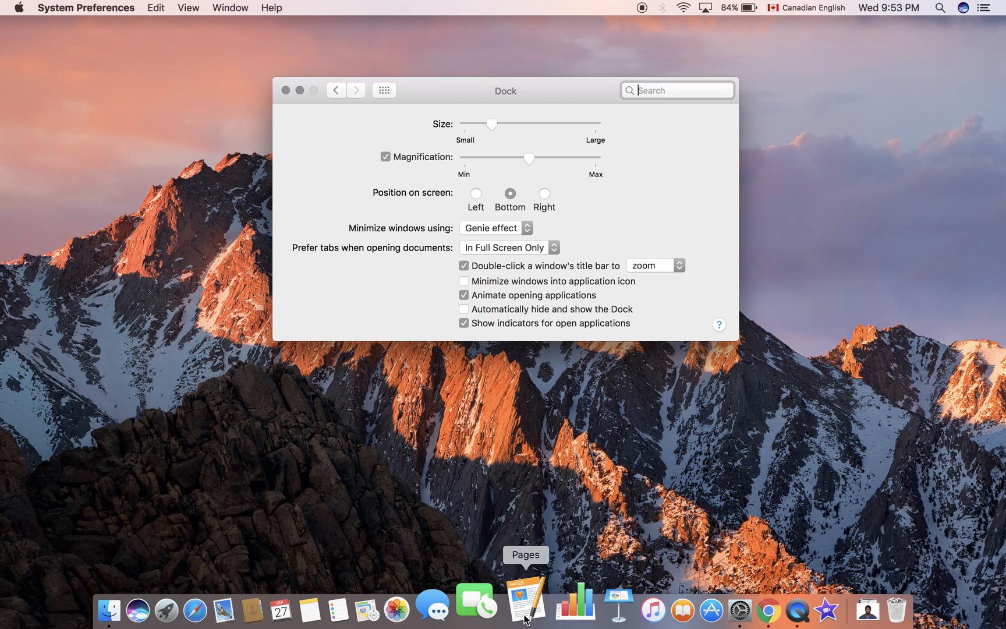
pyautogui.moveTo(524, 606)
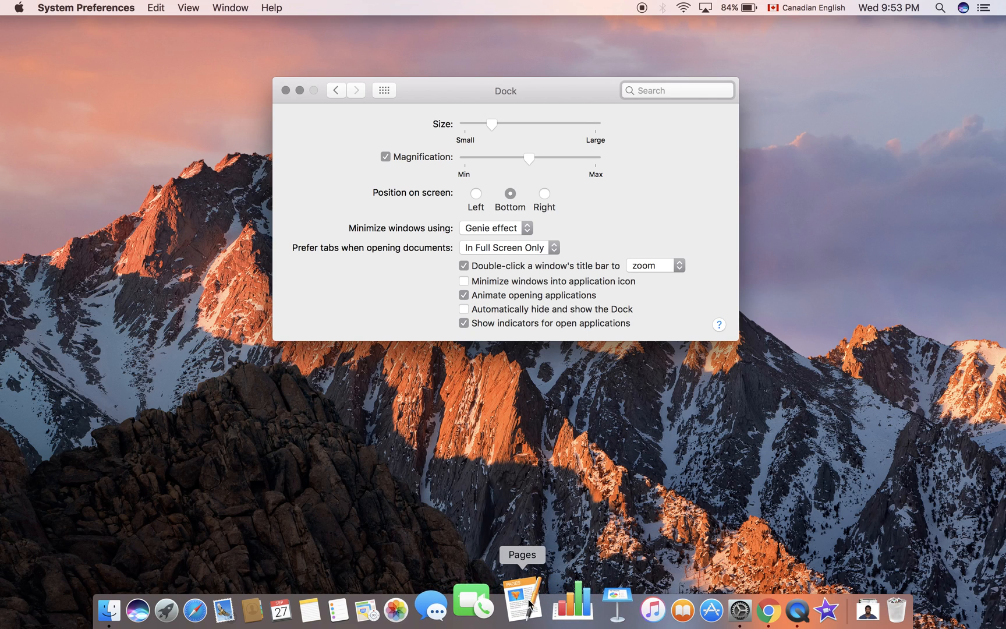
pyautogui.moveTo(542, 485)
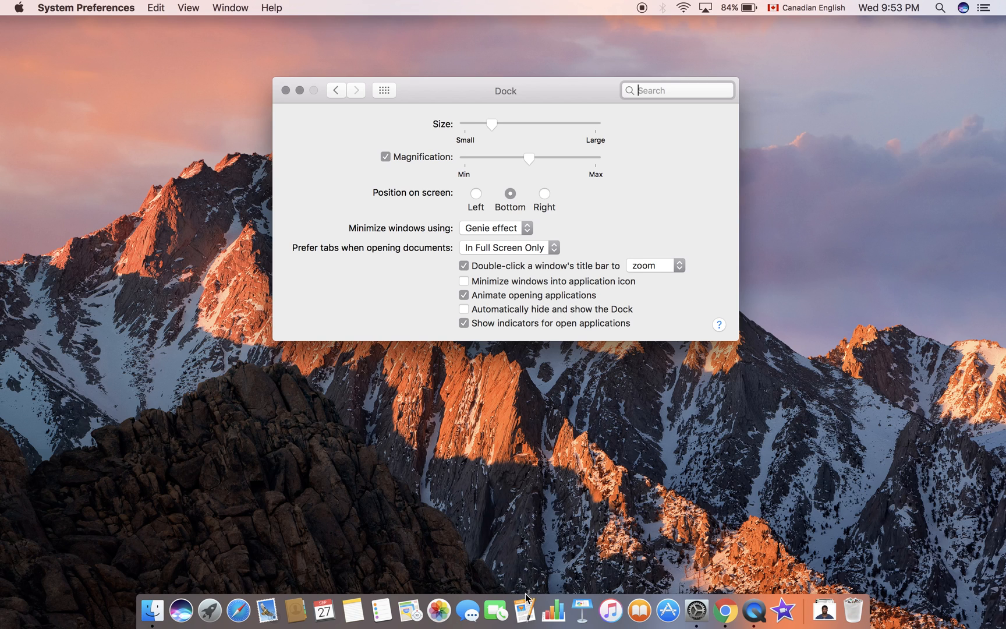
pyautogui.moveTo(528, 610)
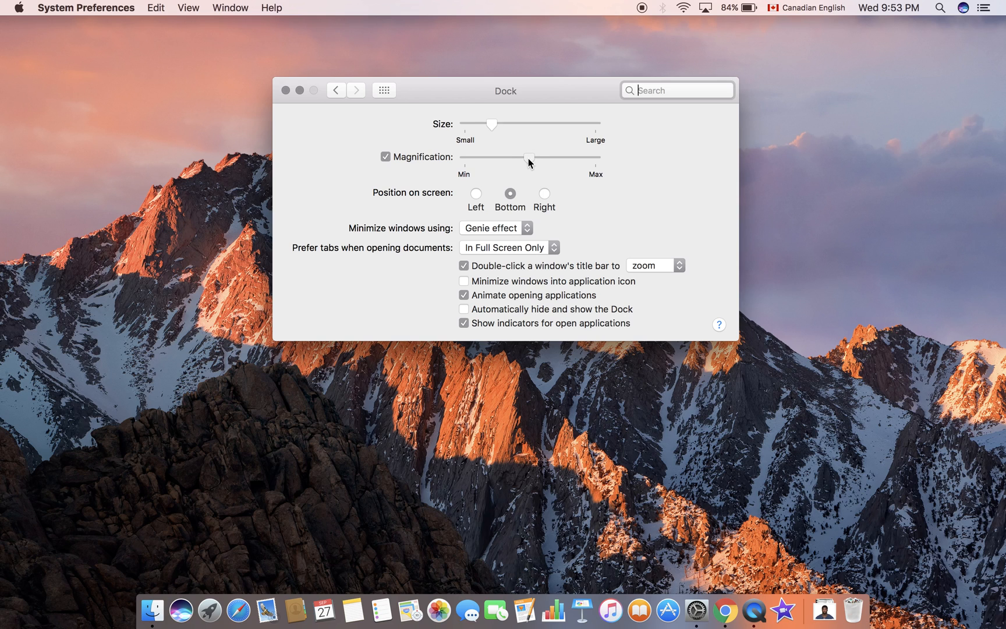
# - Drag the Dock Magnification slider up to Max
pyautogui.moveTo(527, 157); pyautogui.dragTo(561, 165)
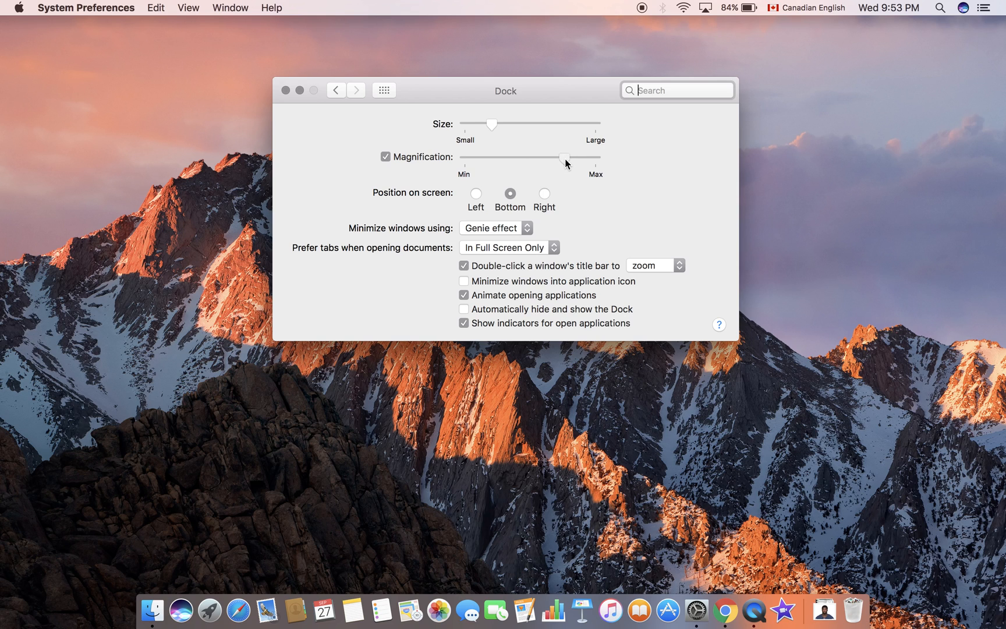
pyautogui.moveTo(564, 158); pyautogui.dragTo(595, 157)
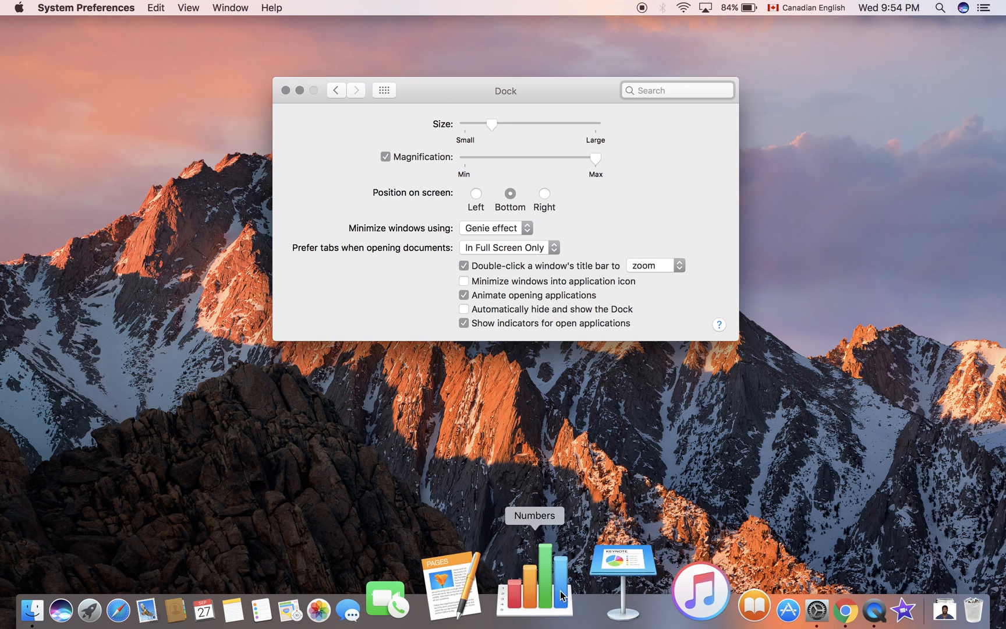
pyautogui.moveTo(468, 257)
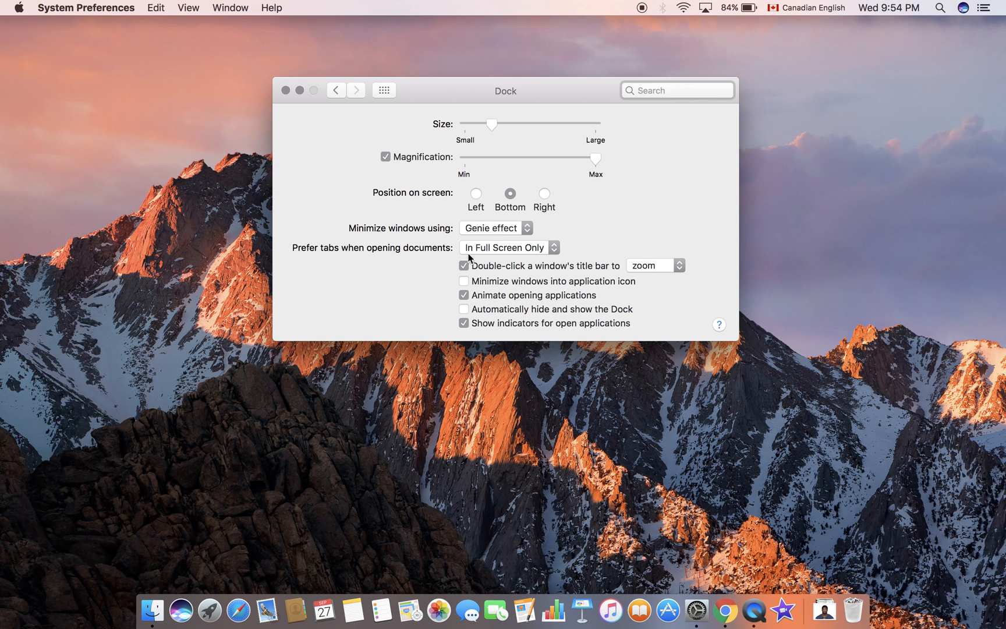
pyautogui.moveTo(571, 414)
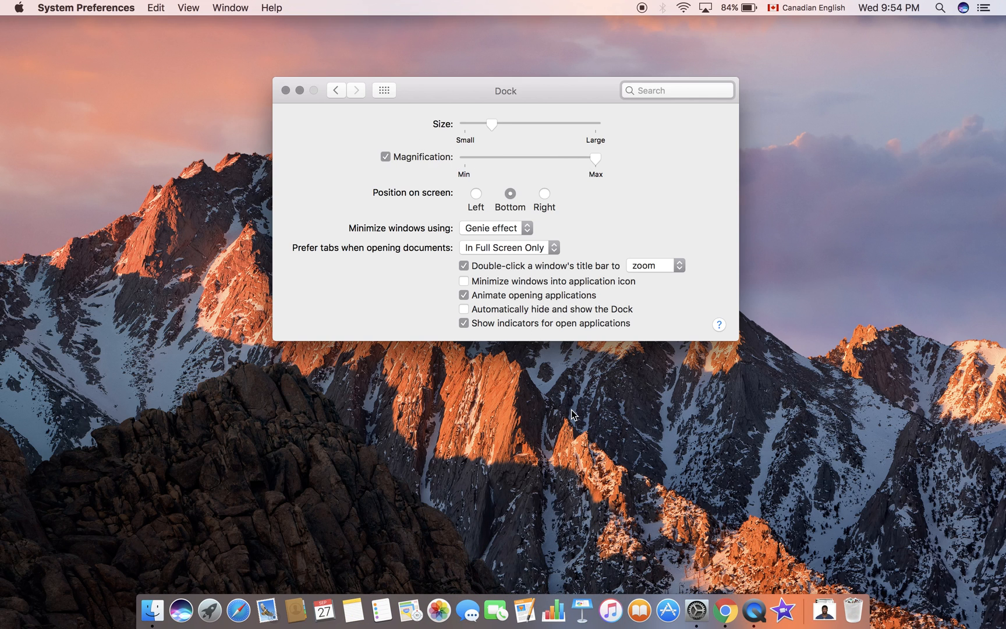
pyautogui.moveTo(457, 590)
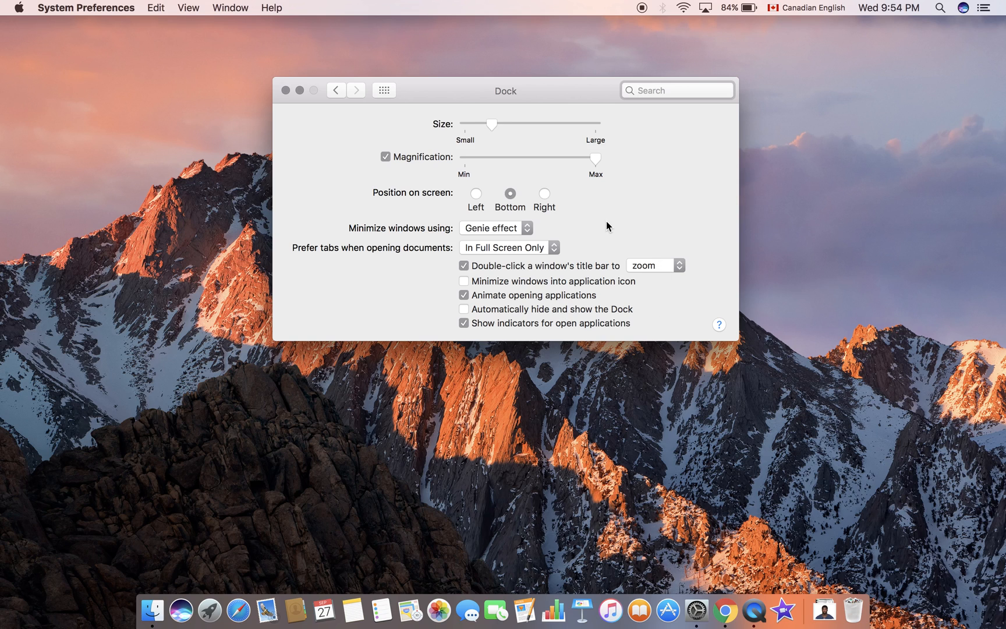
# - Turn off Dock magnification and try the Dock on the left and right edges
pyautogui.click(385, 157)
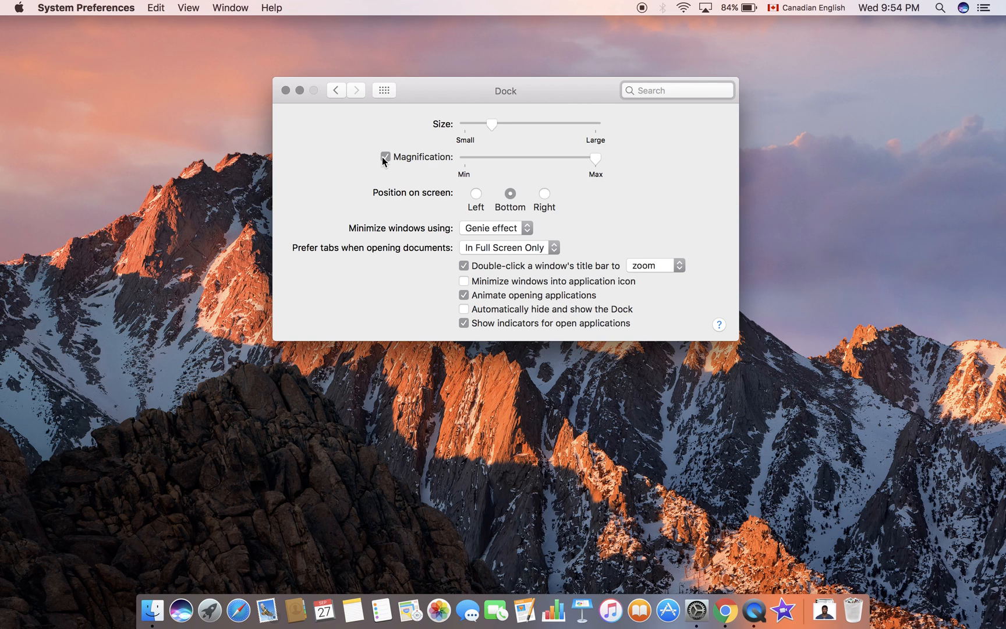
pyautogui.click(385, 156)
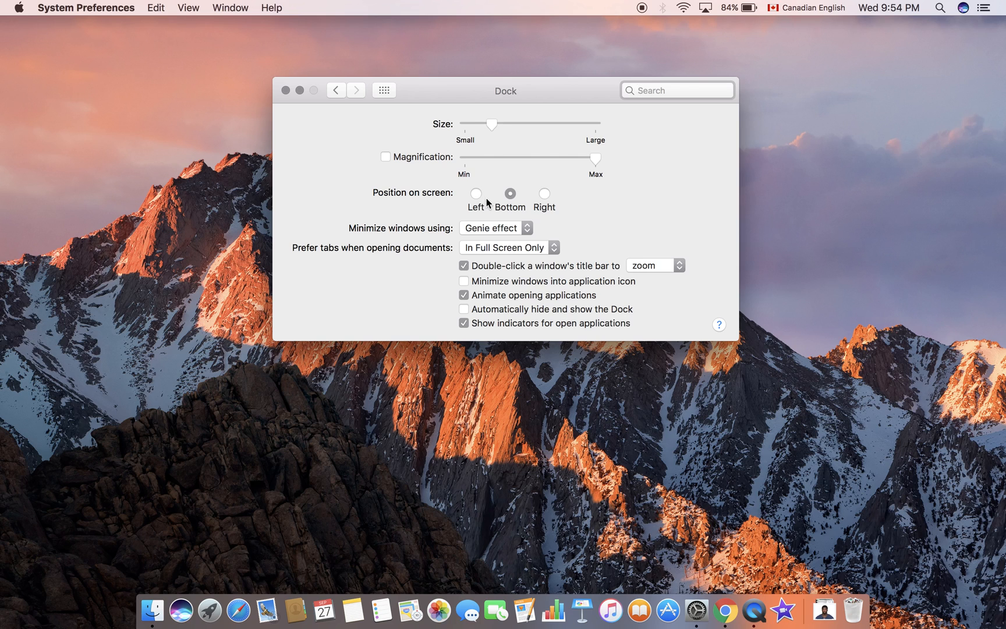
pyautogui.moveTo(488, 196)
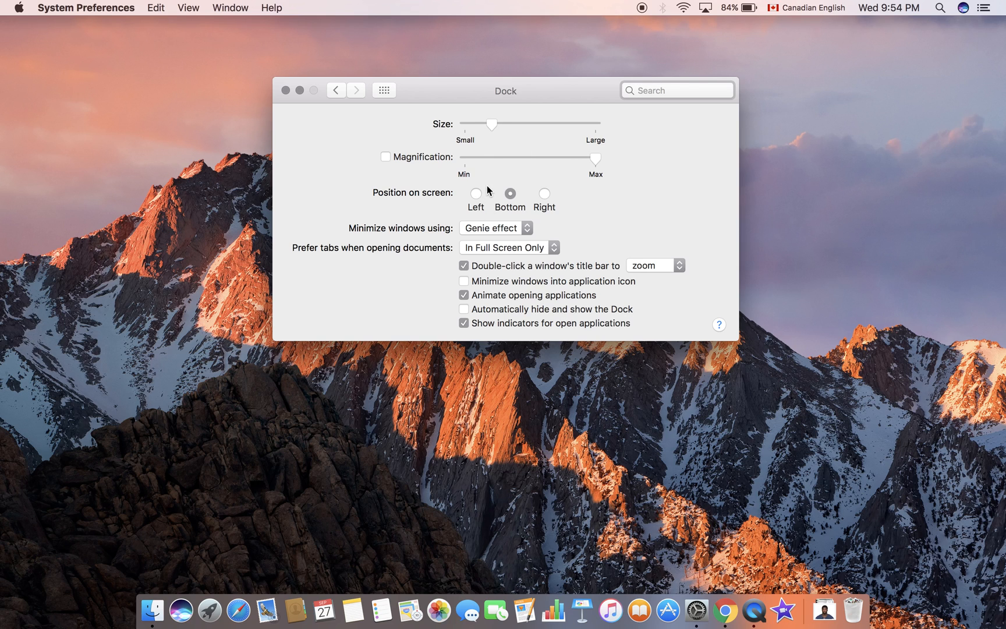
pyautogui.click(476, 193)
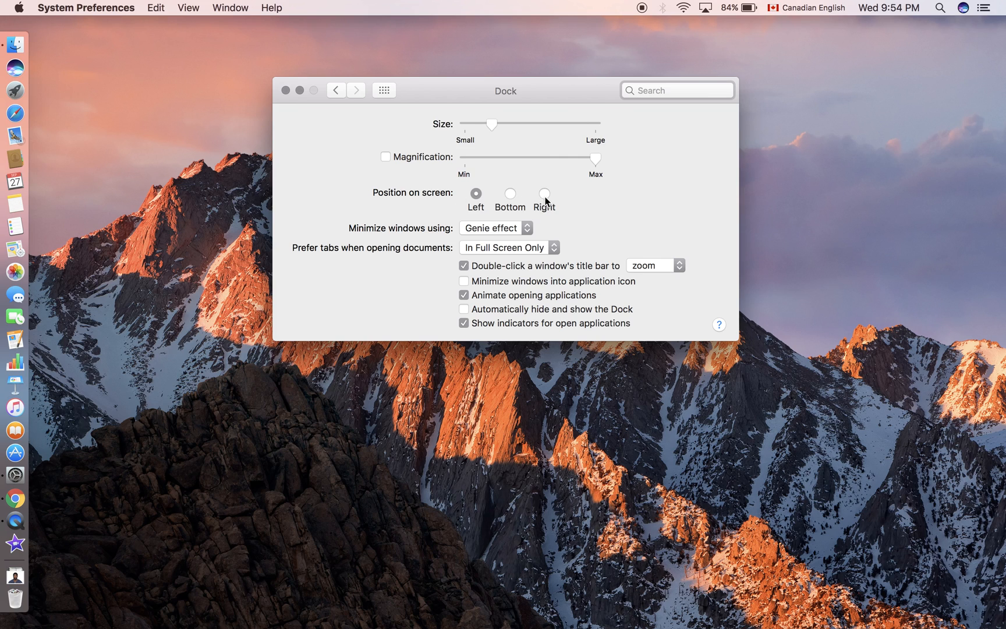
pyautogui.click(543, 193)
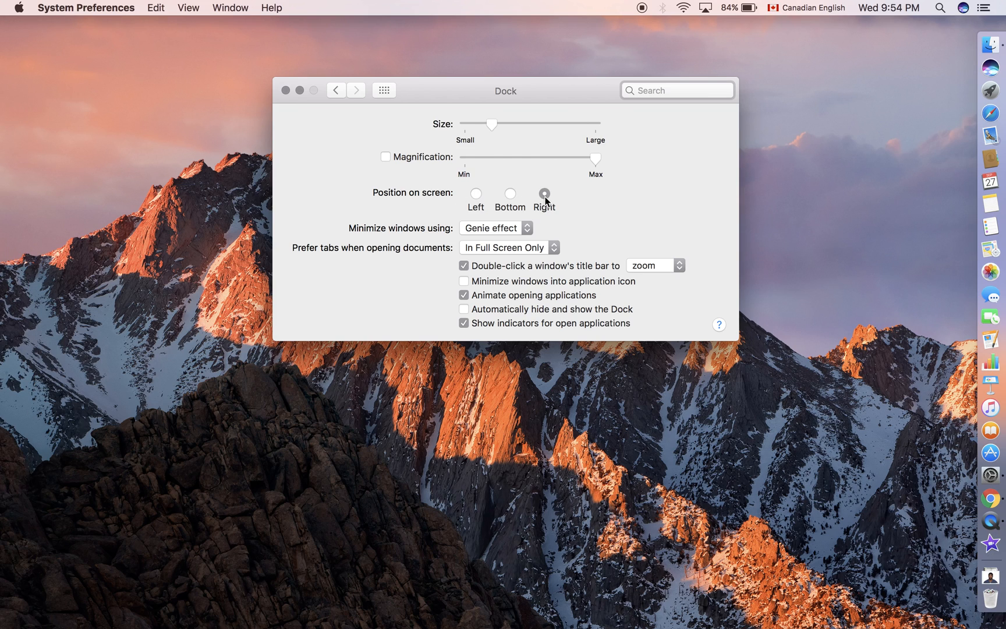
pyautogui.moveTo(543, 201)
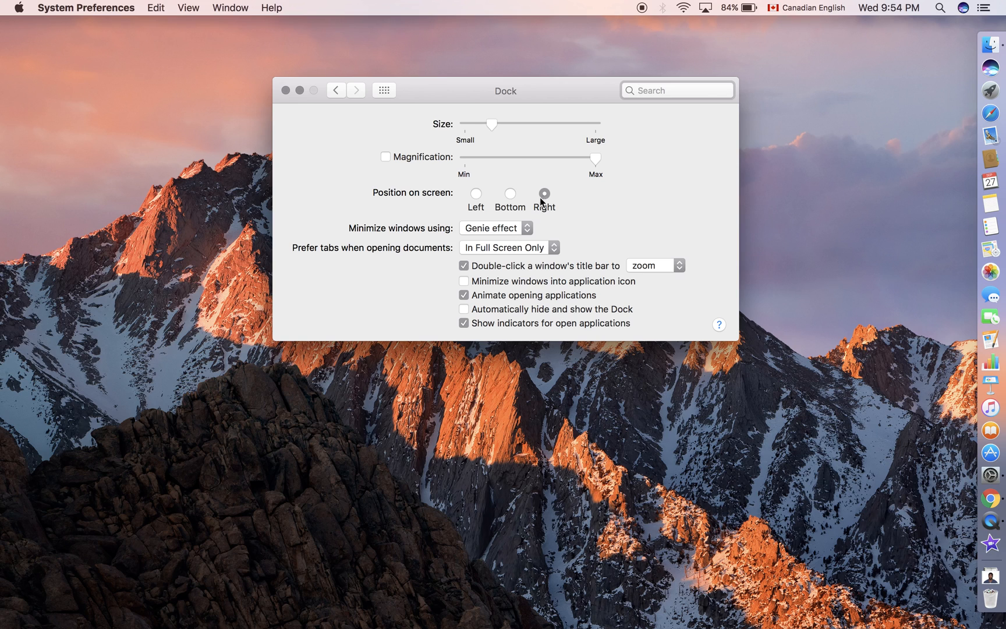
# - Return the Dock to the bottom, then minimize and restore the settings window
pyautogui.click(510, 192)
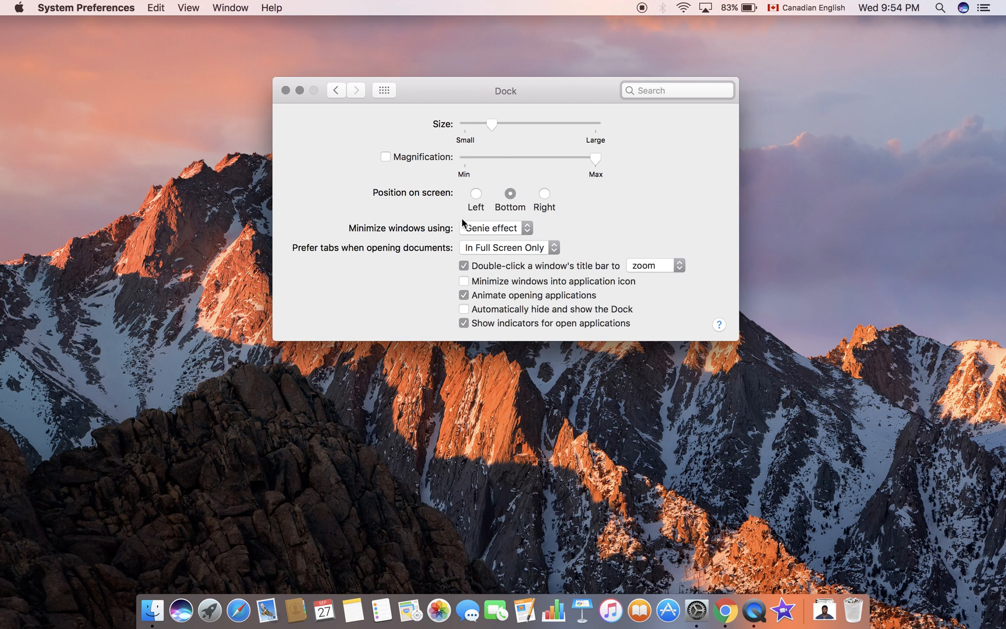
pyautogui.moveTo(482, 231)
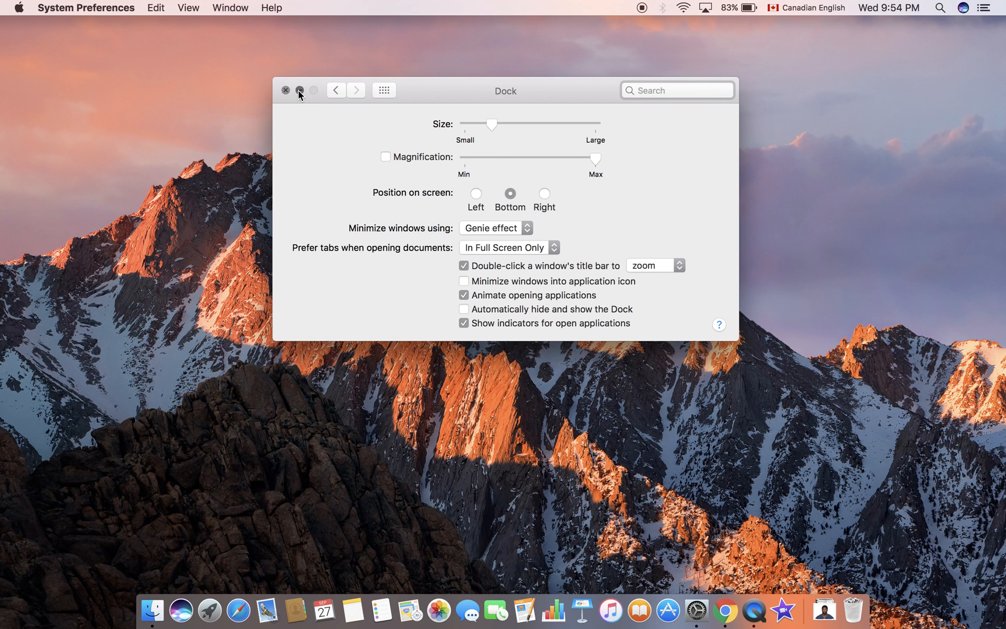
pyautogui.click(298, 90)
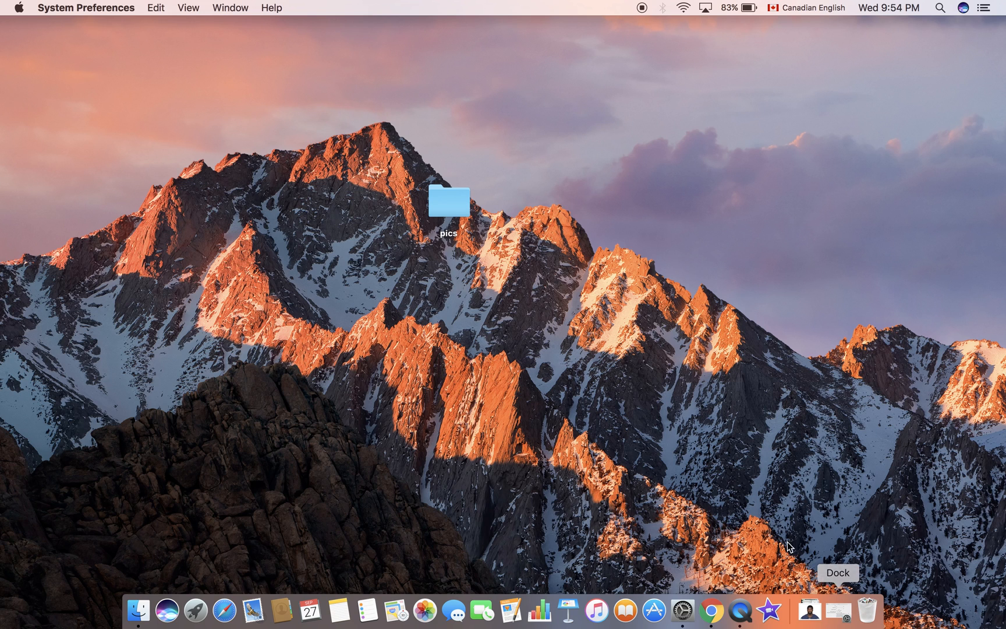
pyautogui.moveTo(832, 618)
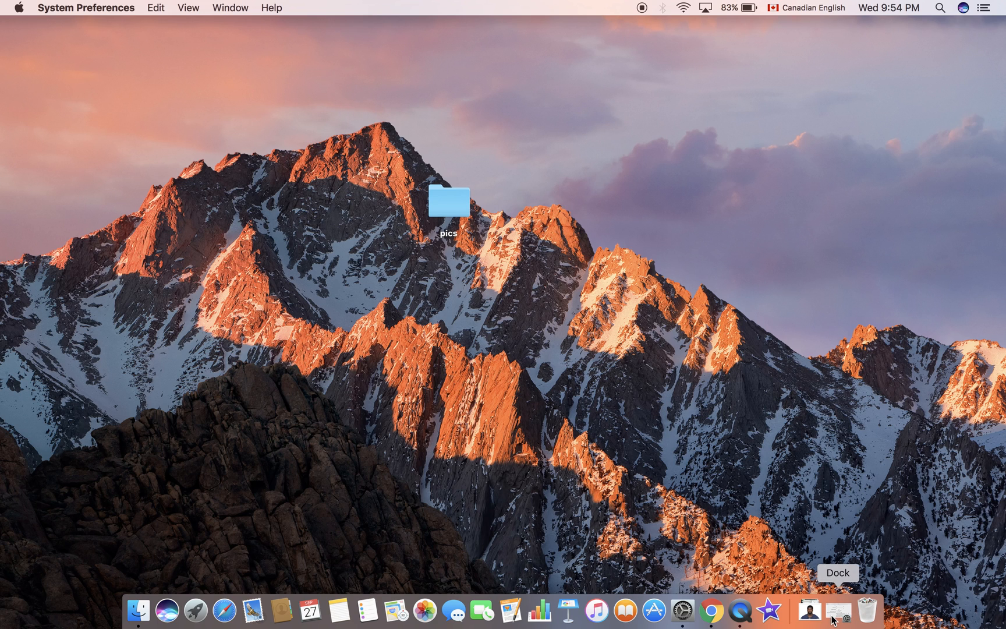
pyautogui.click(838, 609)
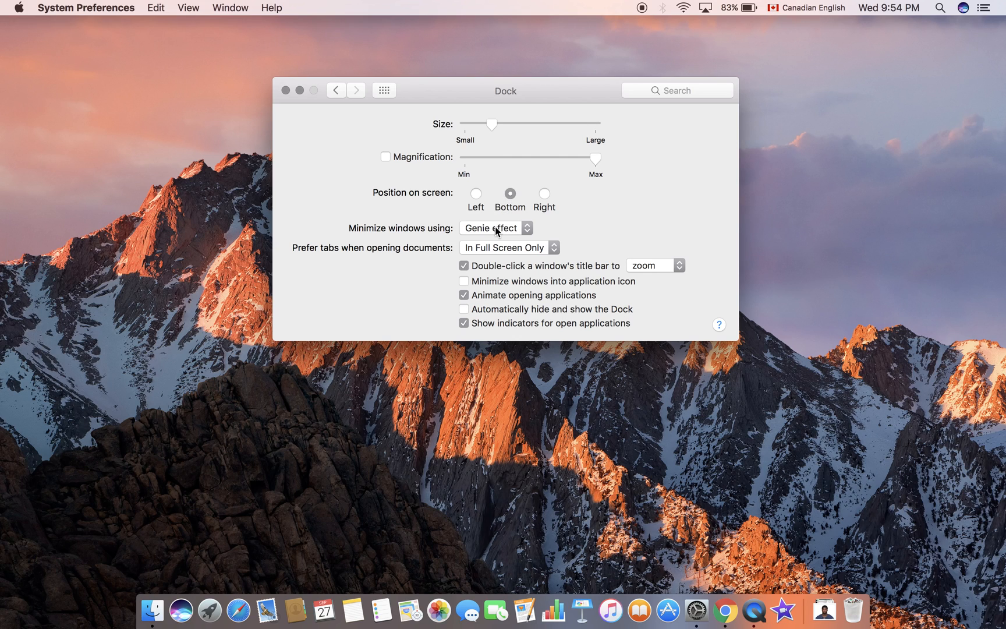
# - Set the minimize animation to Scale effect and preview it by minimizing the window
pyautogui.click(495, 228)
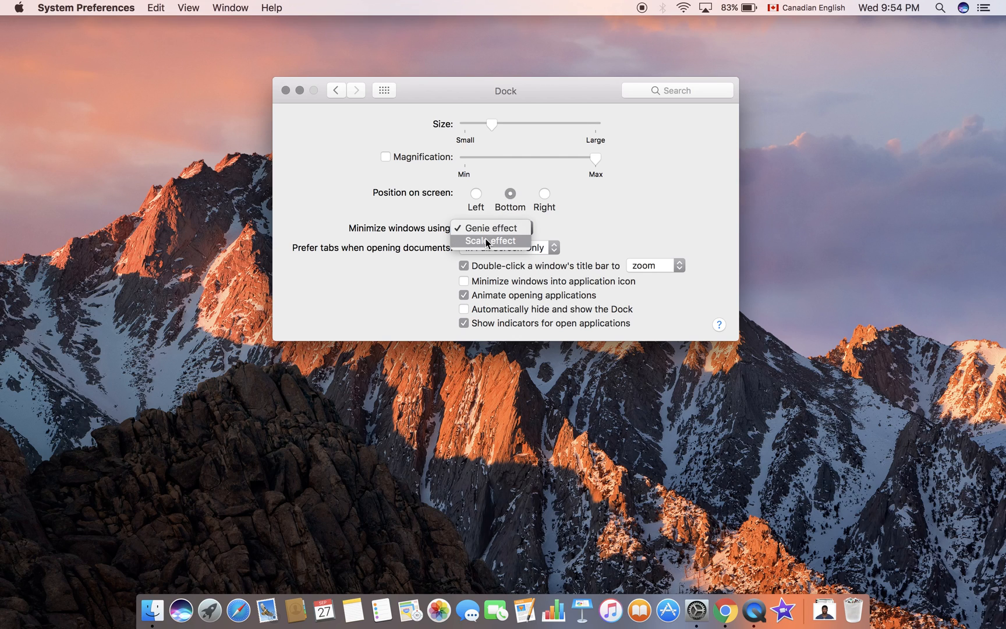
pyautogui.click(489, 239)
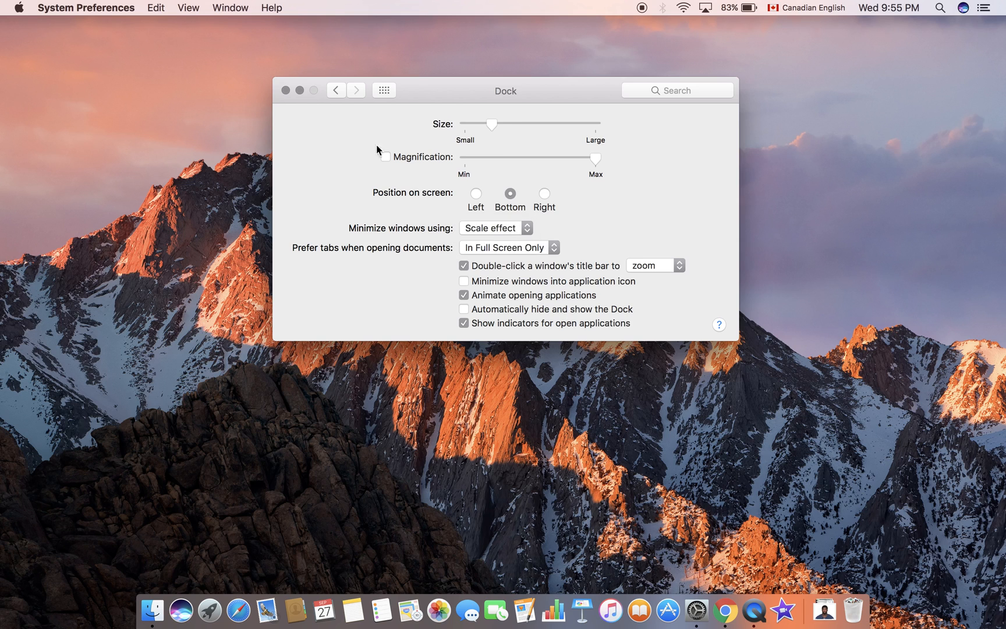
pyautogui.moveTo(300, 90)
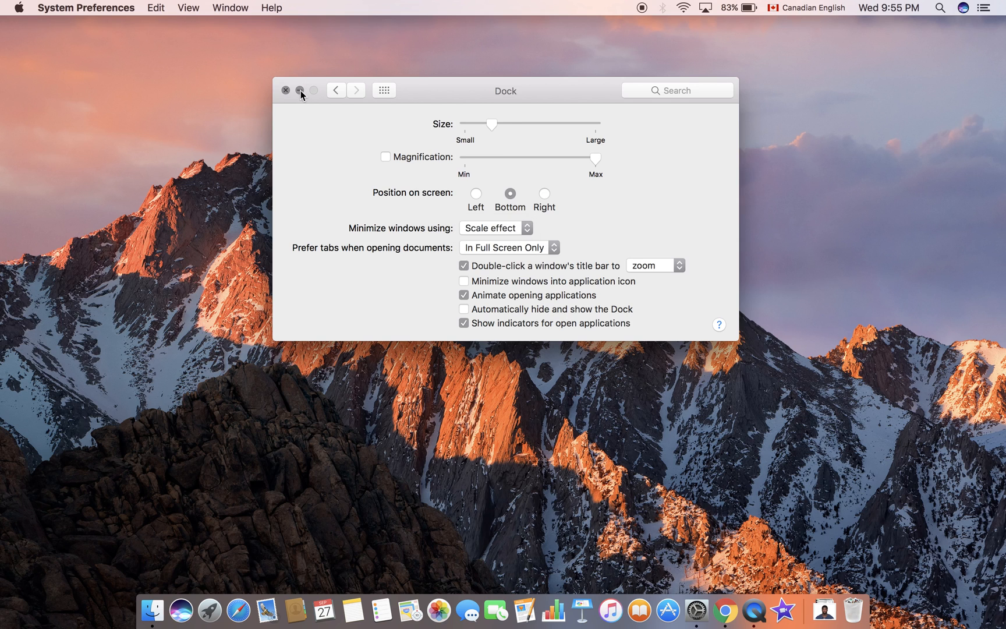
pyautogui.click(300, 90)
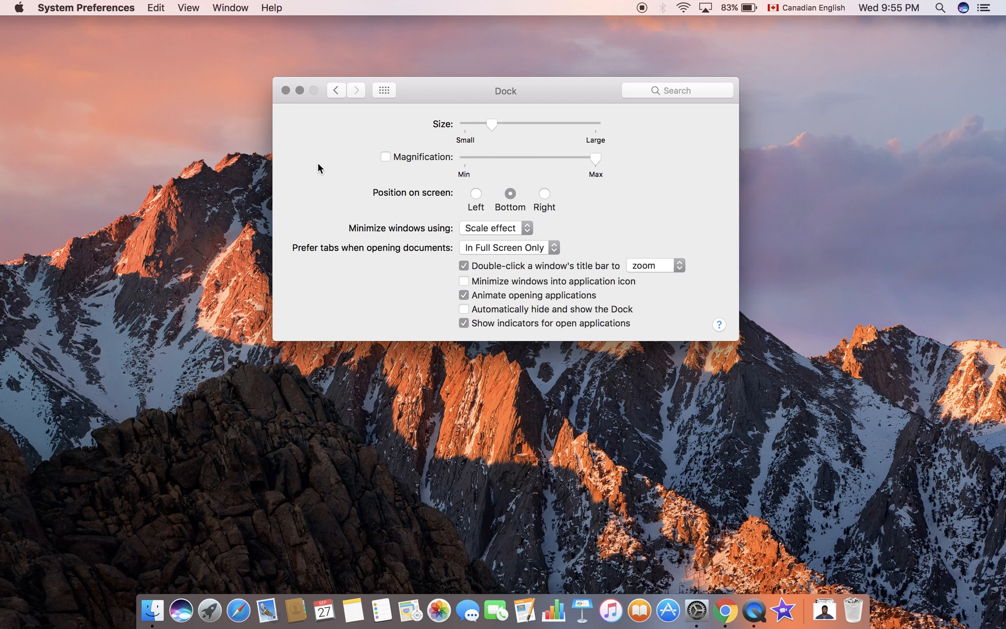
pyautogui.moveTo(452, 224)
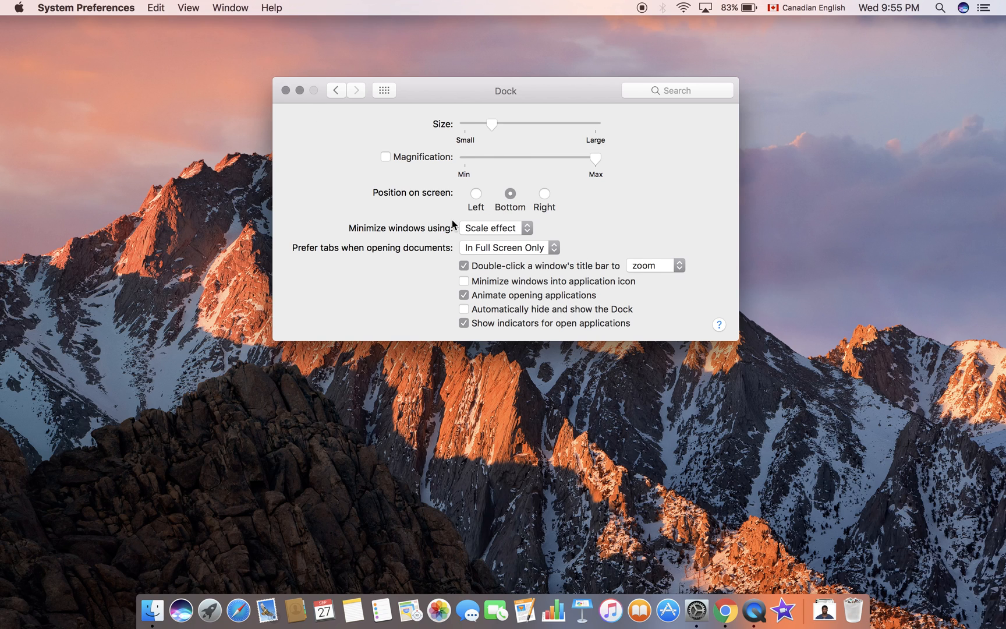
# - Switch the minimize animation back to Genie effect and minimize the window with it
pyautogui.click(495, 227)
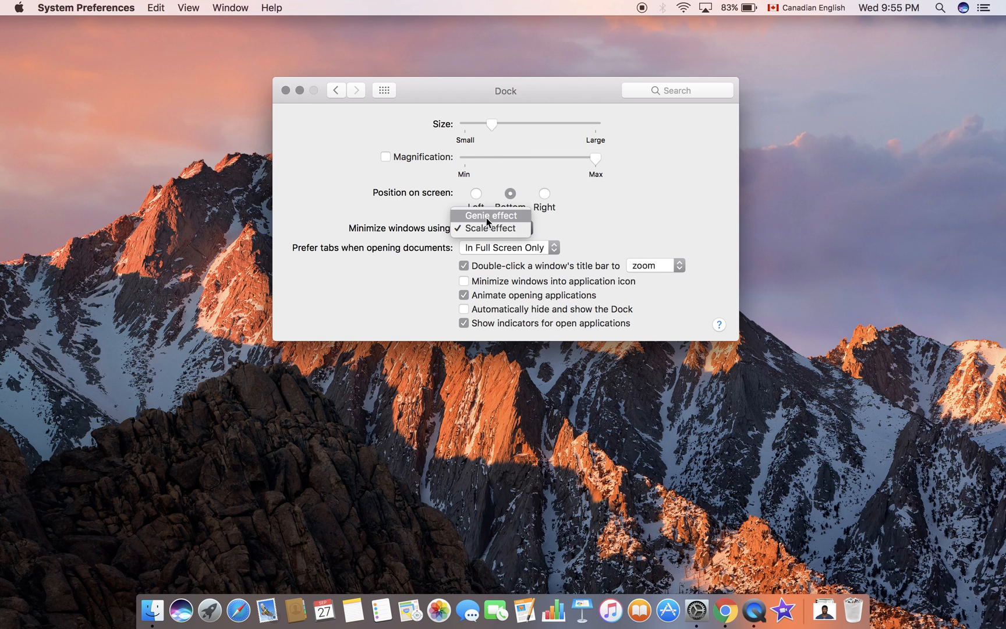
pyautogui.click(489, 215)
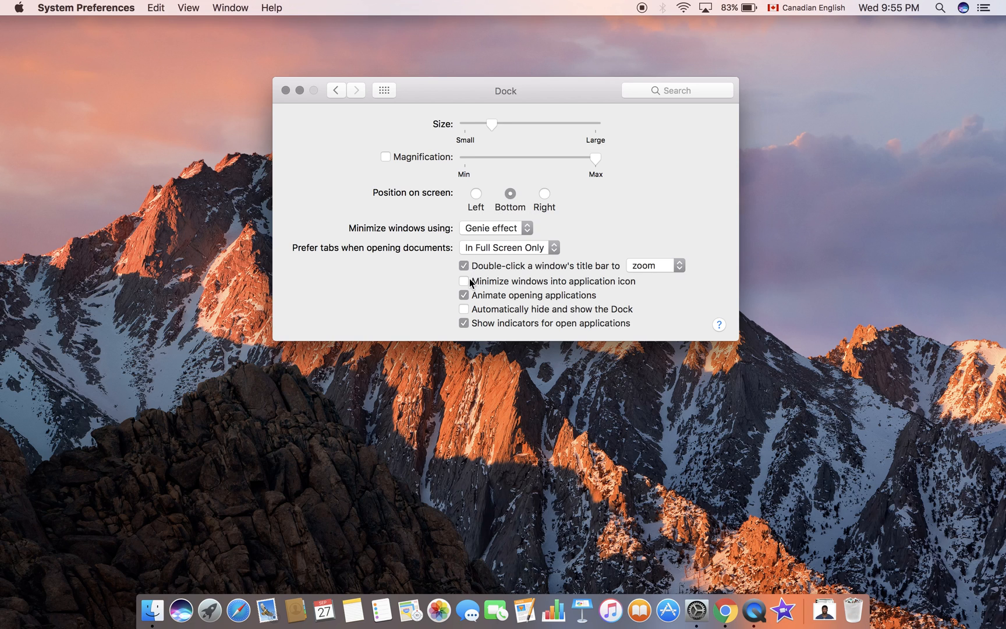
pyautogui.moveTo(555, 286)
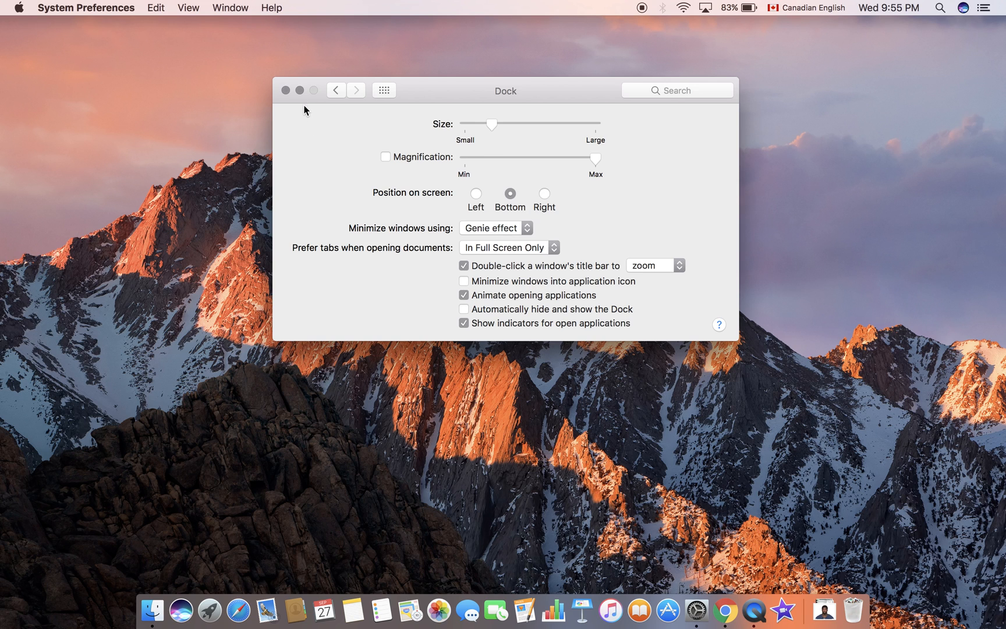
pyautogui.click(284, 90)
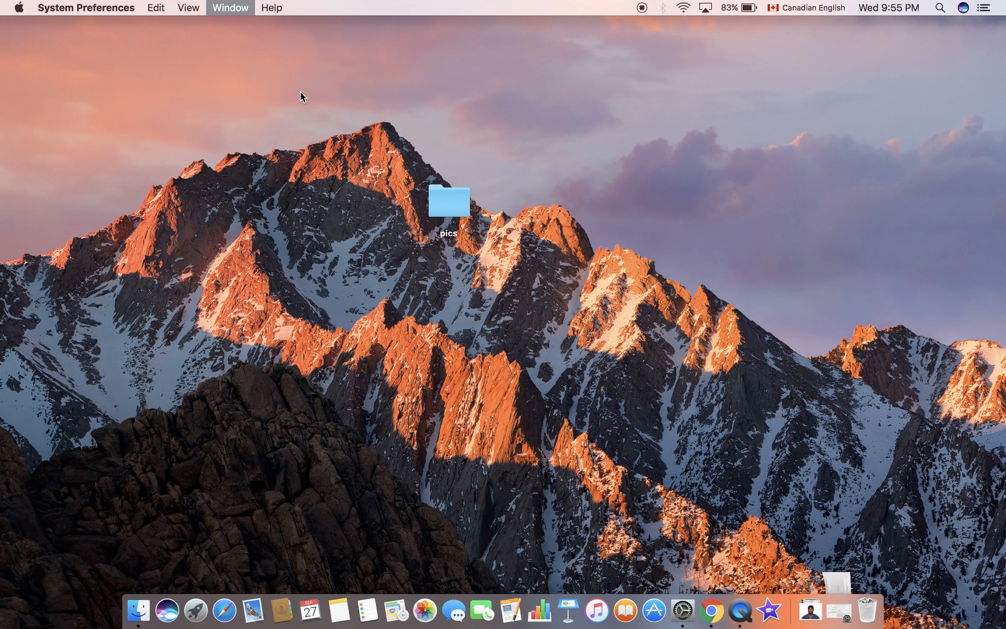
pyautogui.moveTo(838, 610)
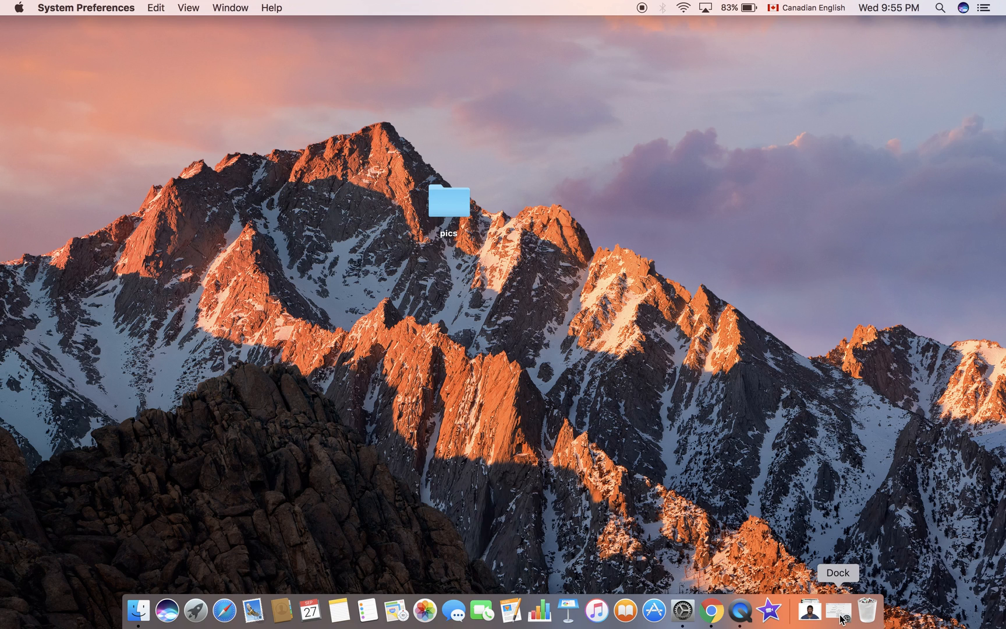
pyautogui.moveTo(808, 608)
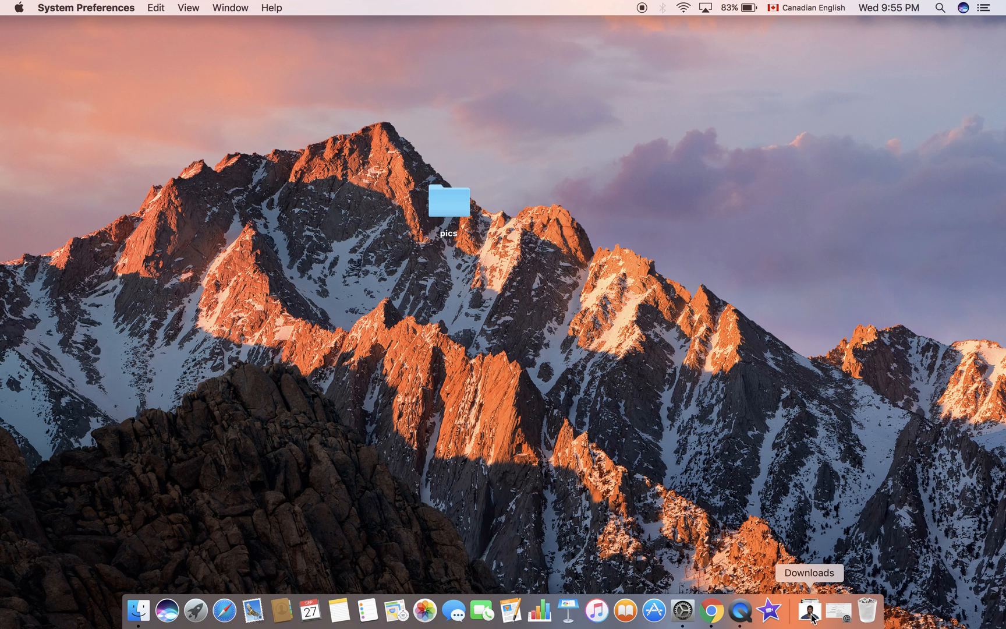
pyautogui.moveTo(838, 614)
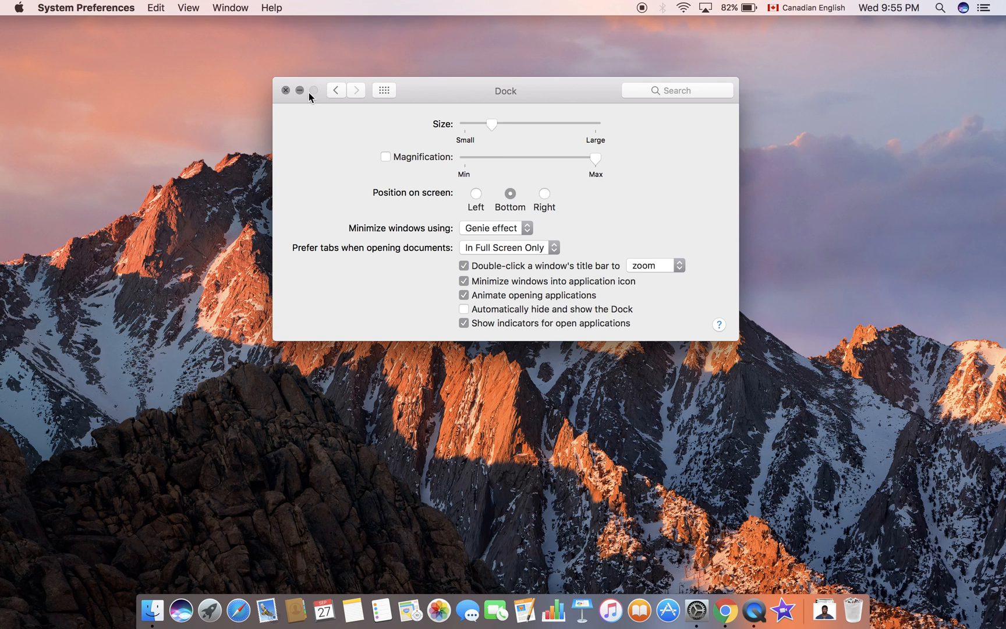
# - Minimize the Dock settings window into its application icon to test the option
pyautogui.click(300, 90)
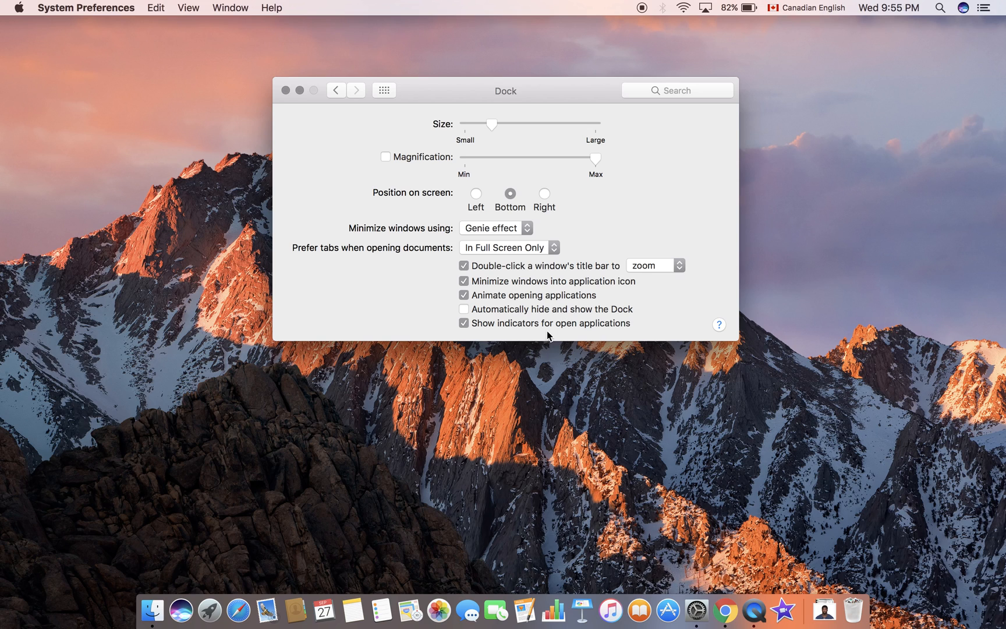
pyautogui.moveTo(465, 284)
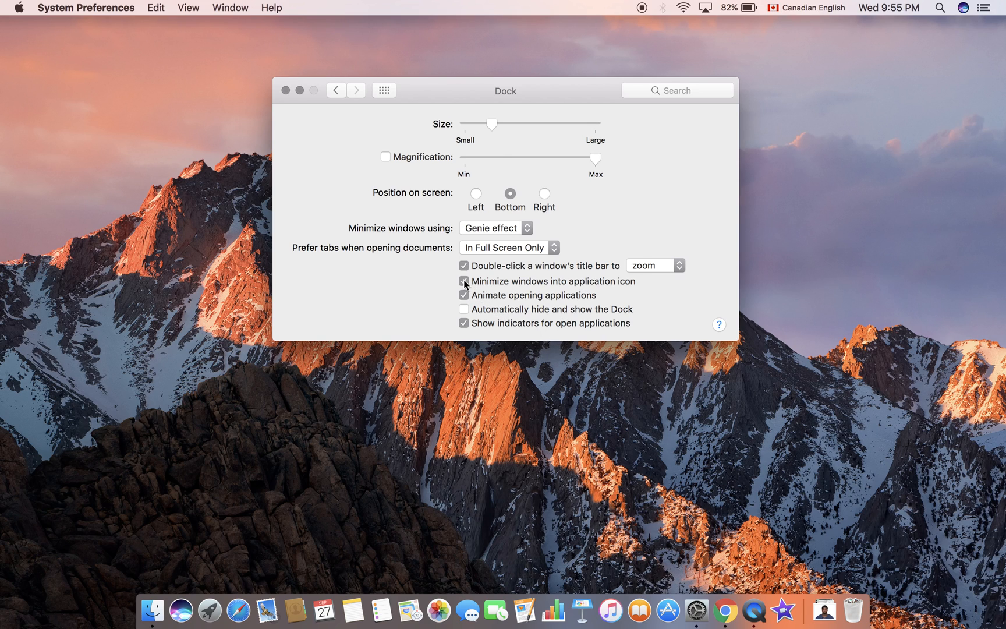
# - Uncheck 'Minimize windows into application icon', and switch automatic Dock hiding on, then off
pyautogui.click(464, 281)
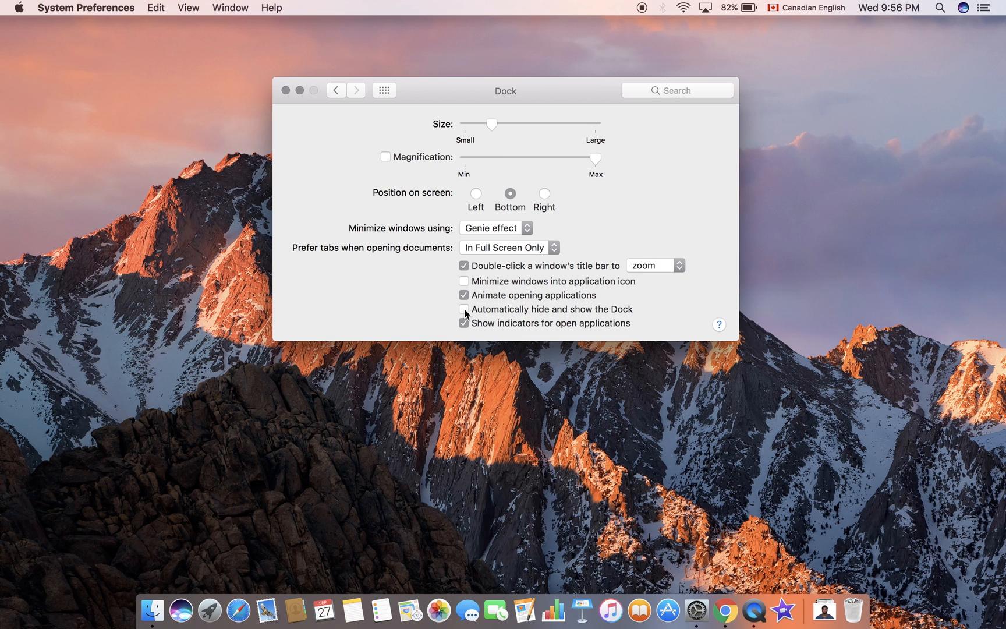
pyautogui.click(464, 308)
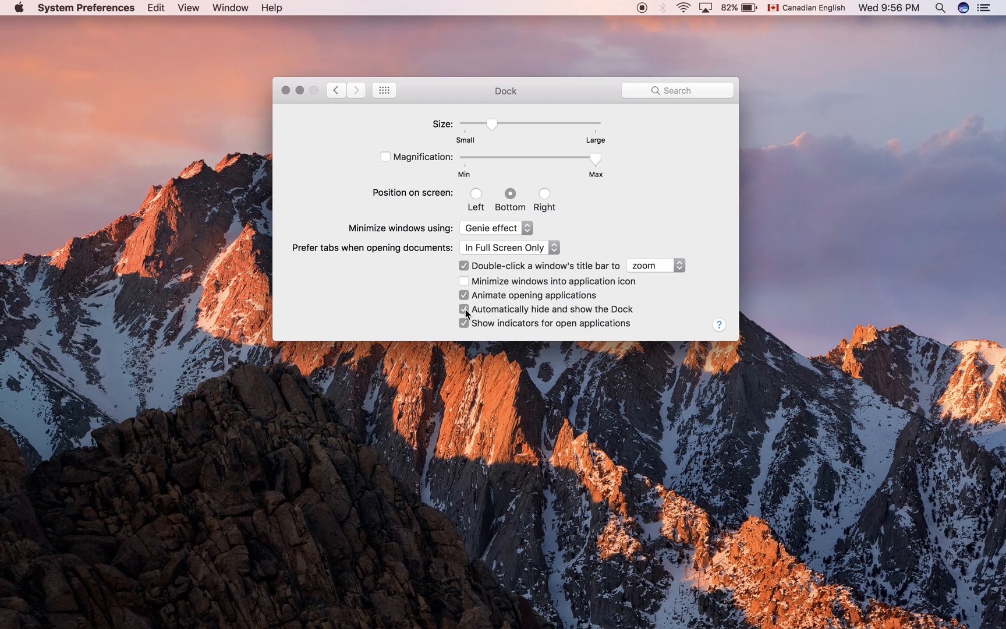
pyautogui.click(465, 309)
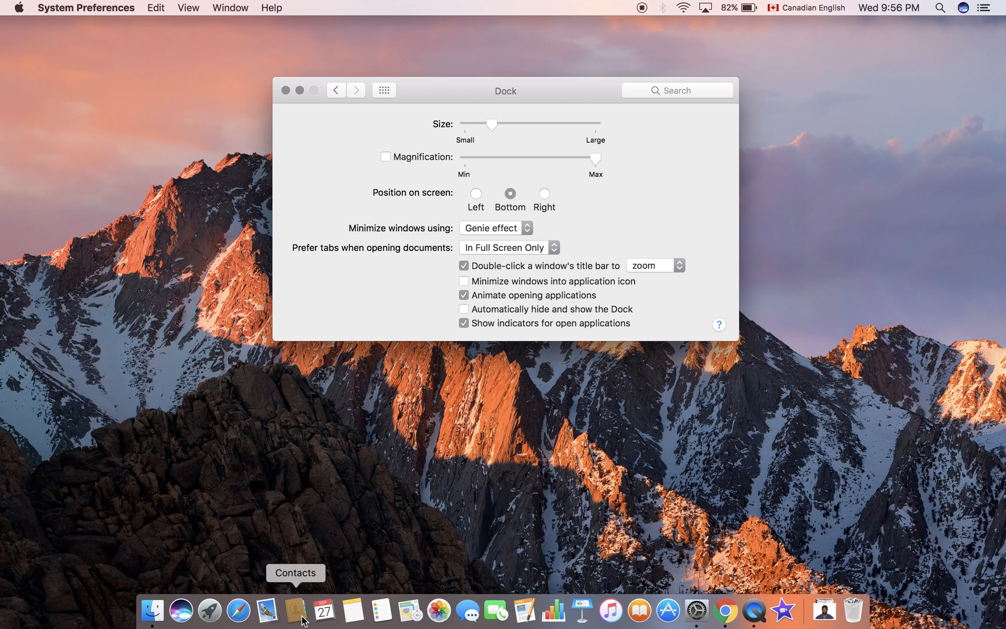
pyautogui.moveTo(495, 609)
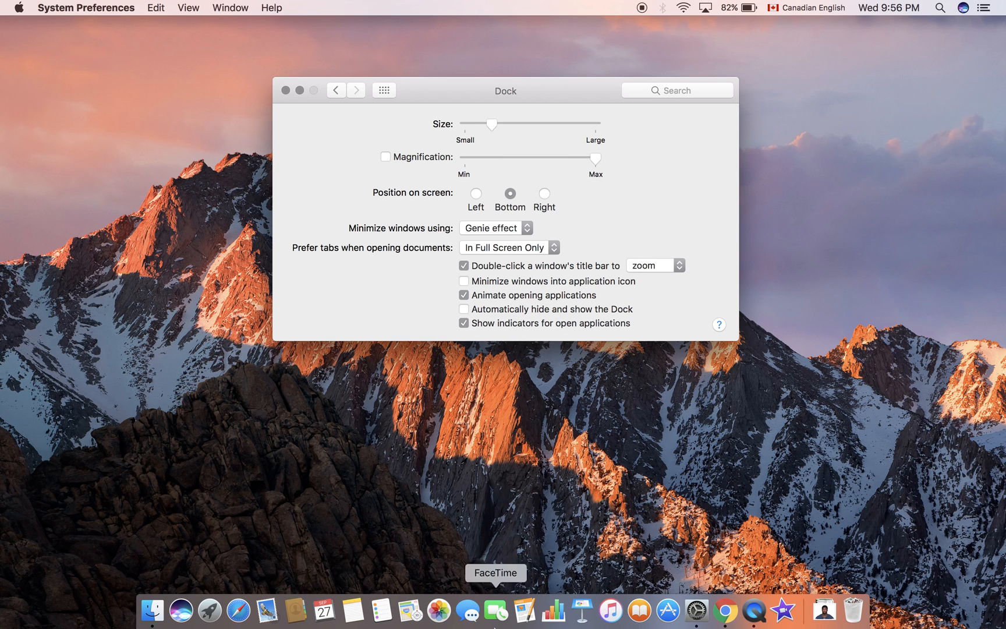
pyautogui.moveTo(502, 263)
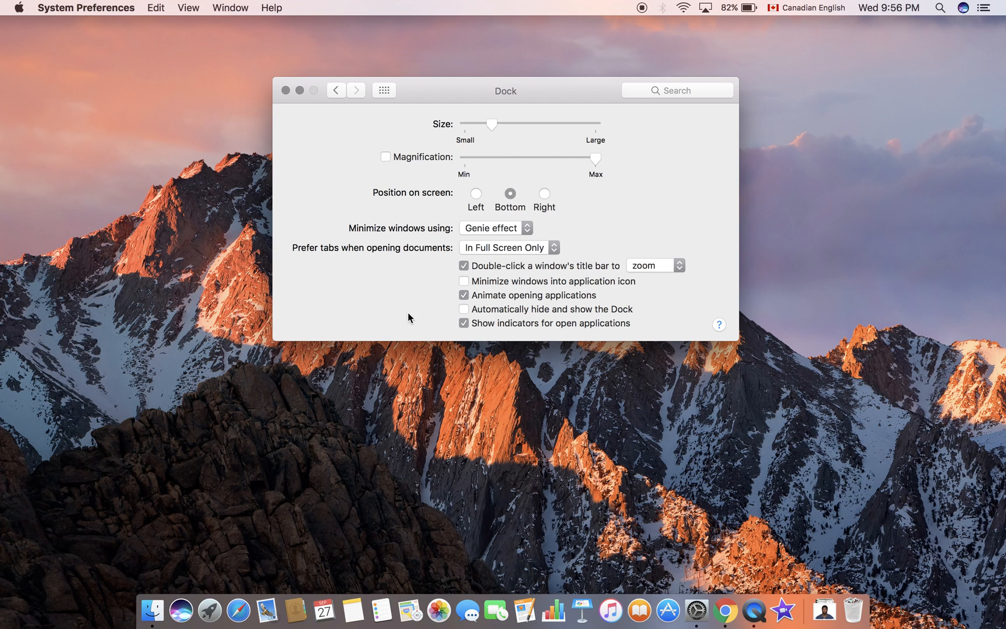
pyautogui.moveTo(452, 272)
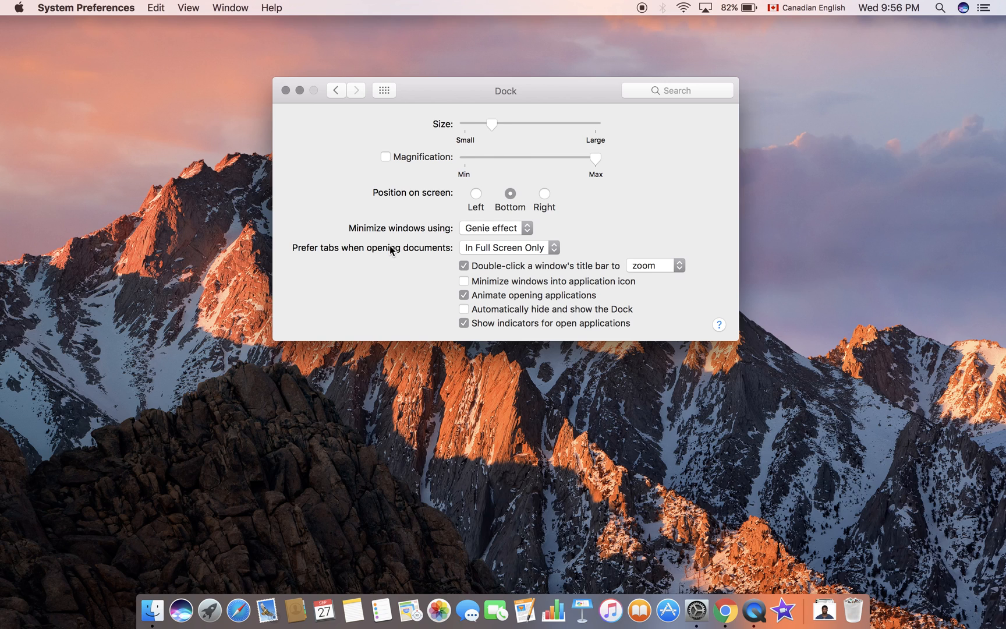
pyautogui.moveTo(449, 143)
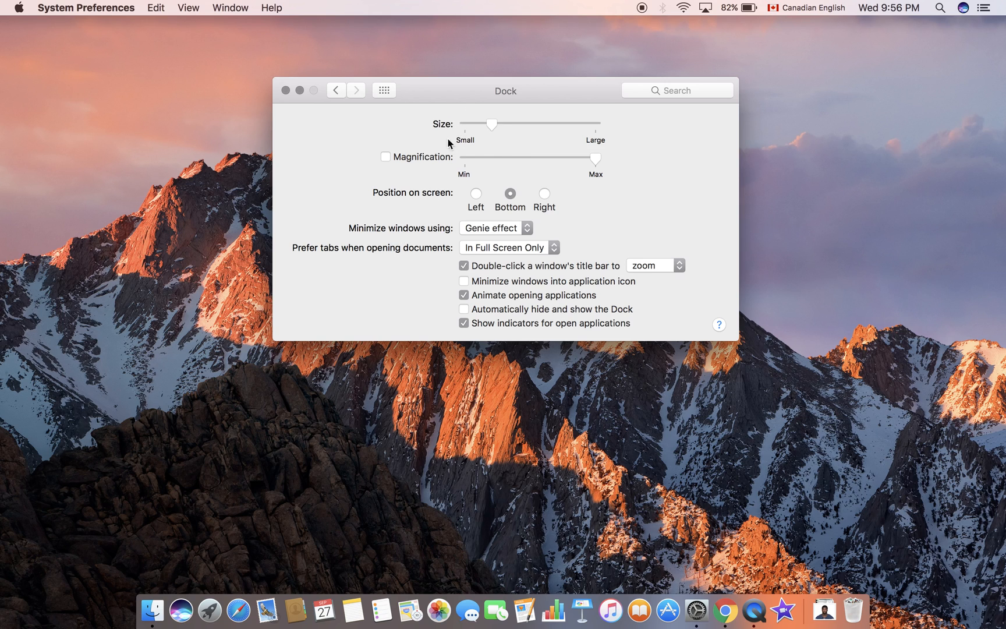
pyautogui.moveTo(364, 258)
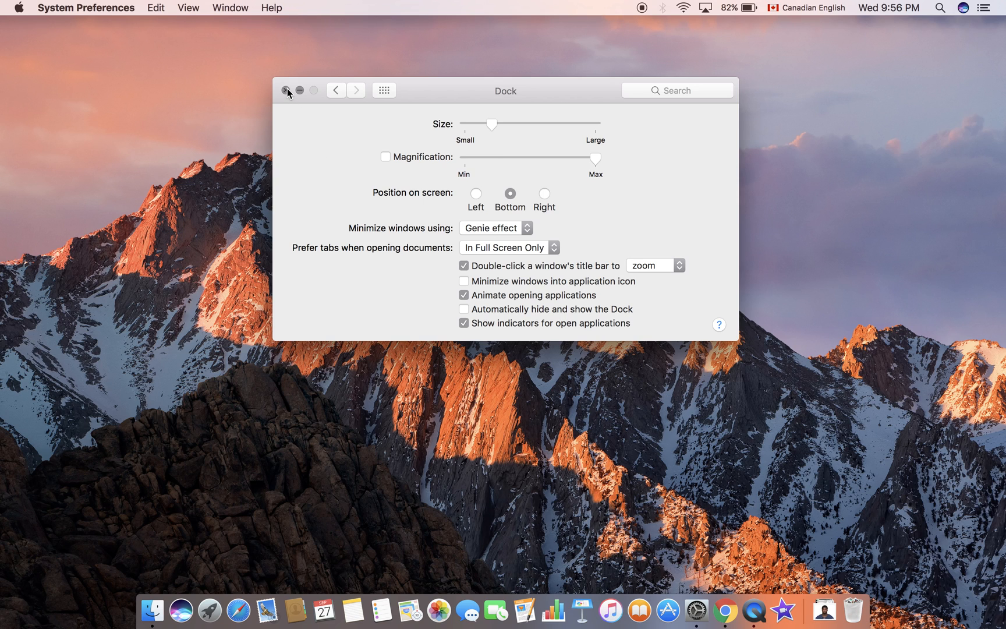
pyautogui.moveTo(291, 95)
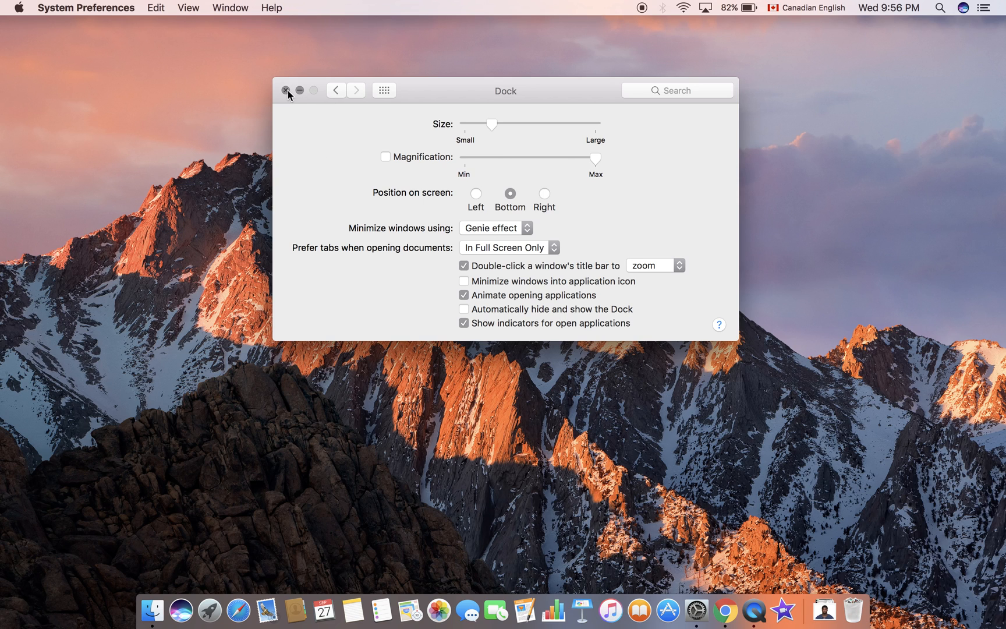